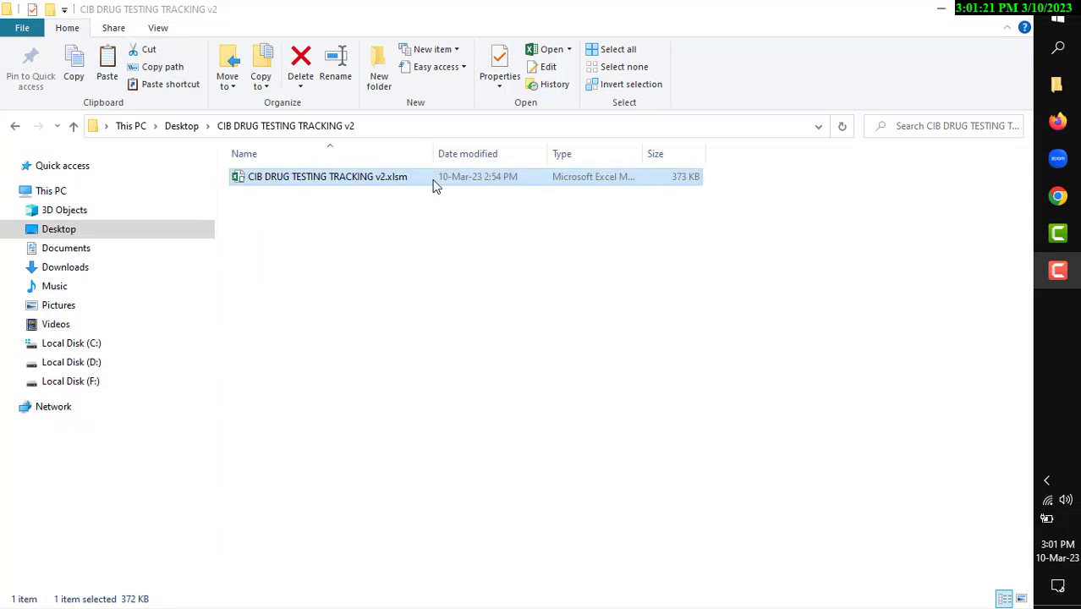
Open CIB DRUG TESTING TRACKING v2.xlsm, dismiss the activation notice, and enable its macros.
double_click(328, 176)
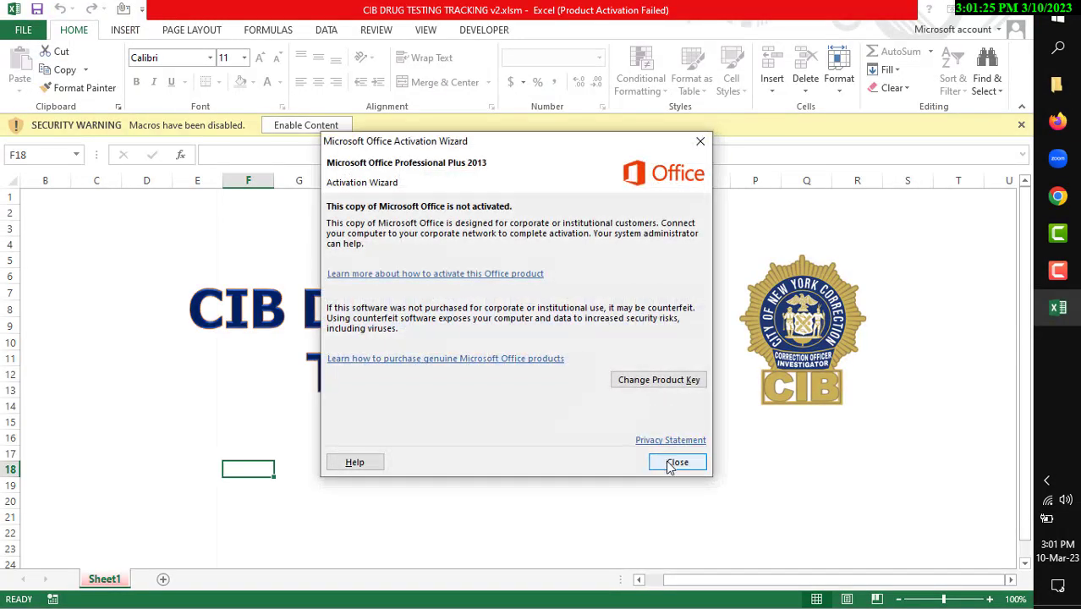
left_click(676, 462)
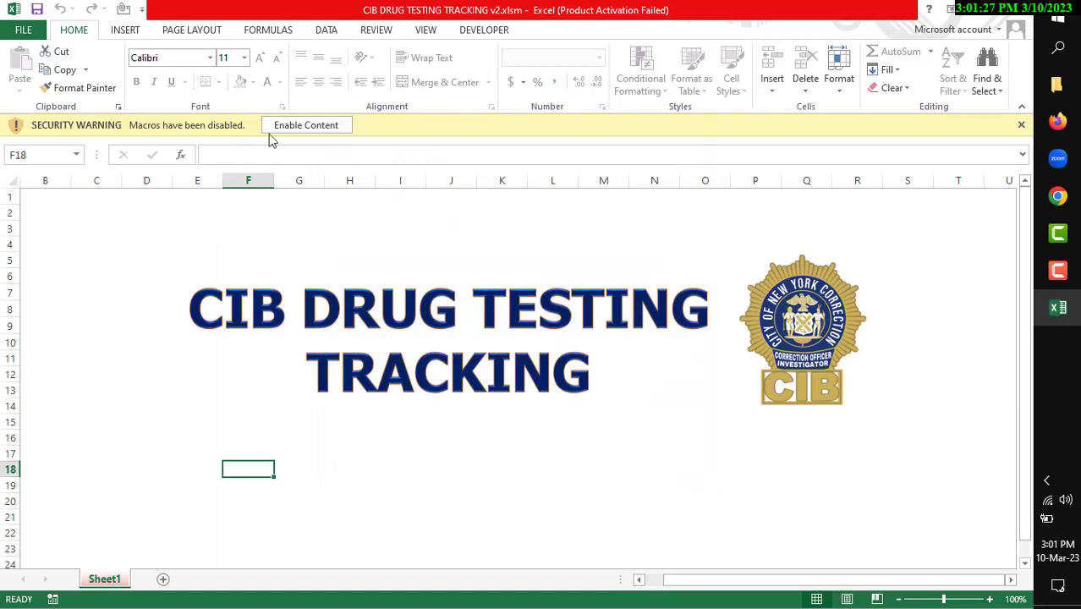
left_click(305, 124)
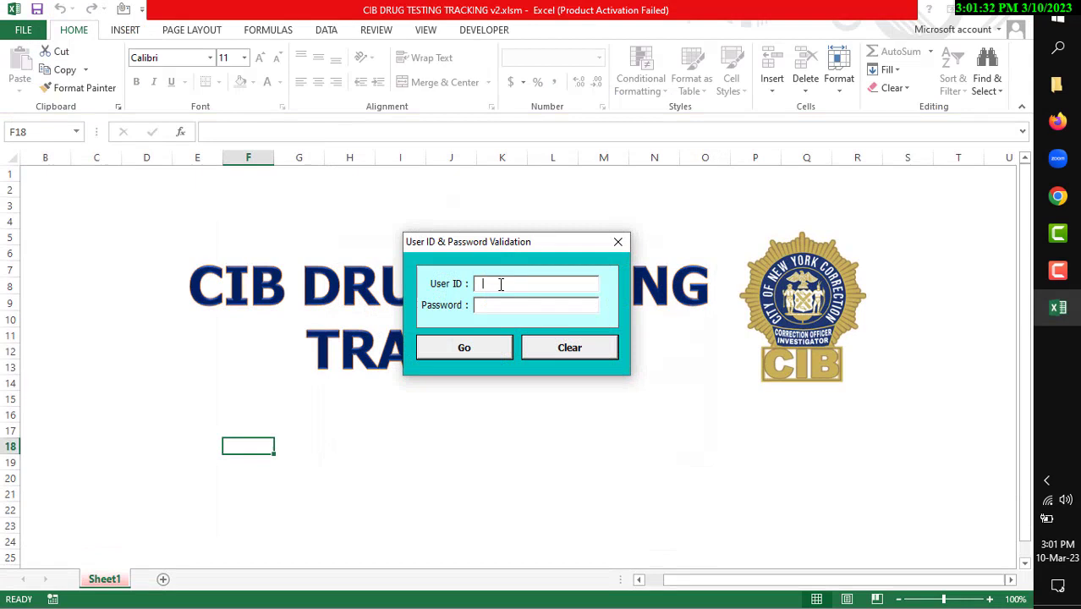
Log in with user ID 'adi' and the password to reach the tracking form.
type("adi")
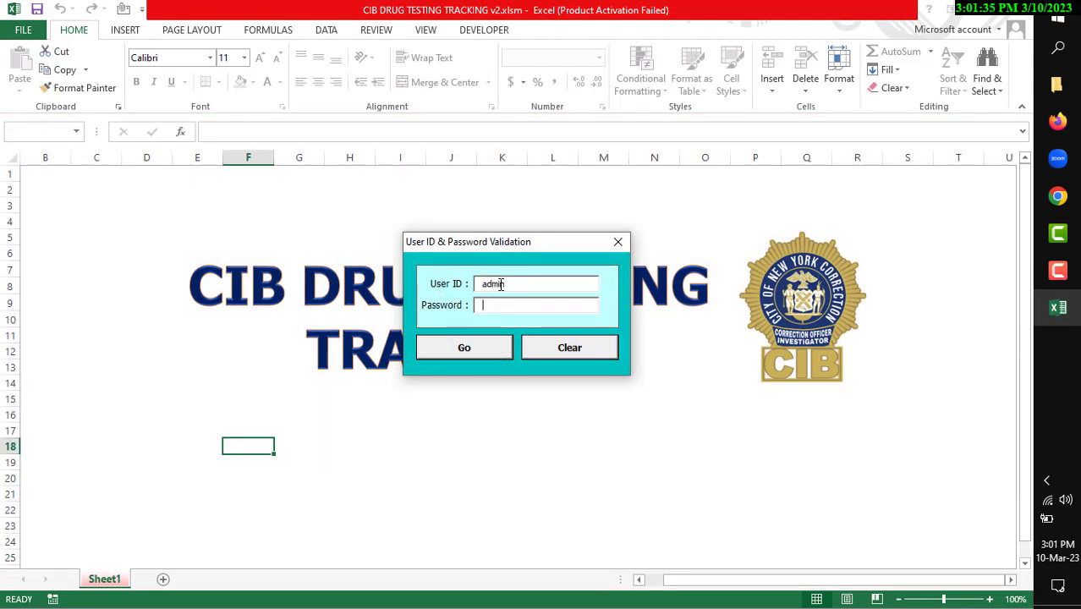
type("**")
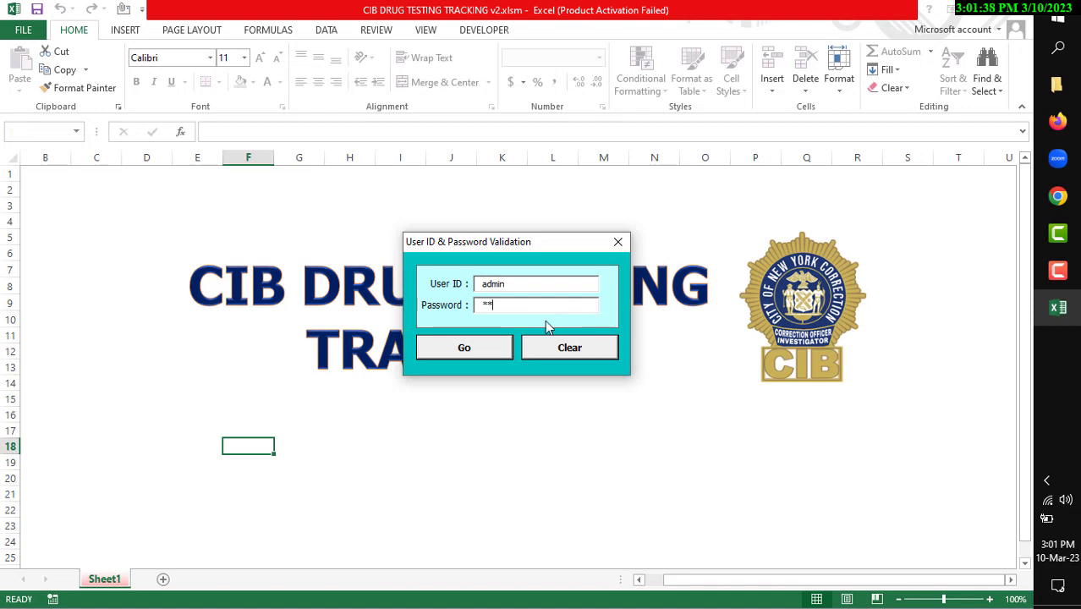
left_click(464, 347)
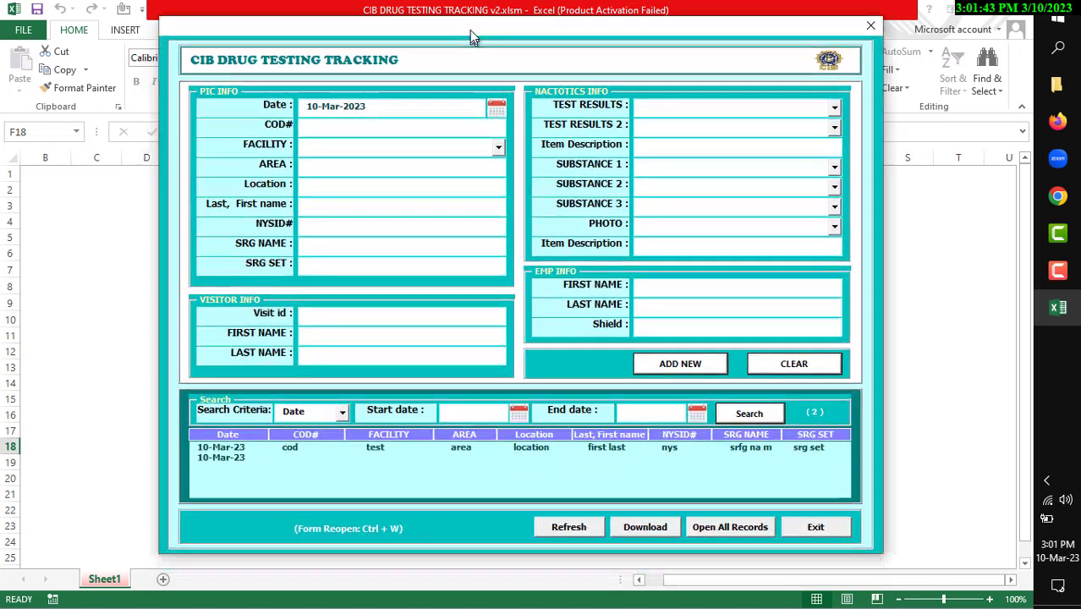
Set the record date to 09-Mar-2023 using the calendar picker.
left_click(396, 104)
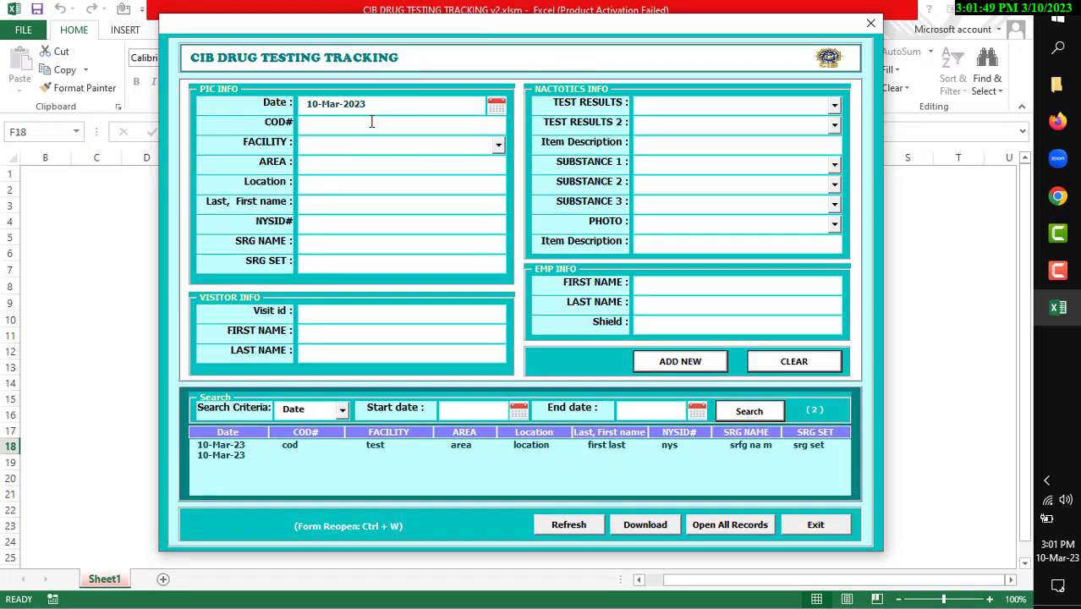
double_click(335, 103)
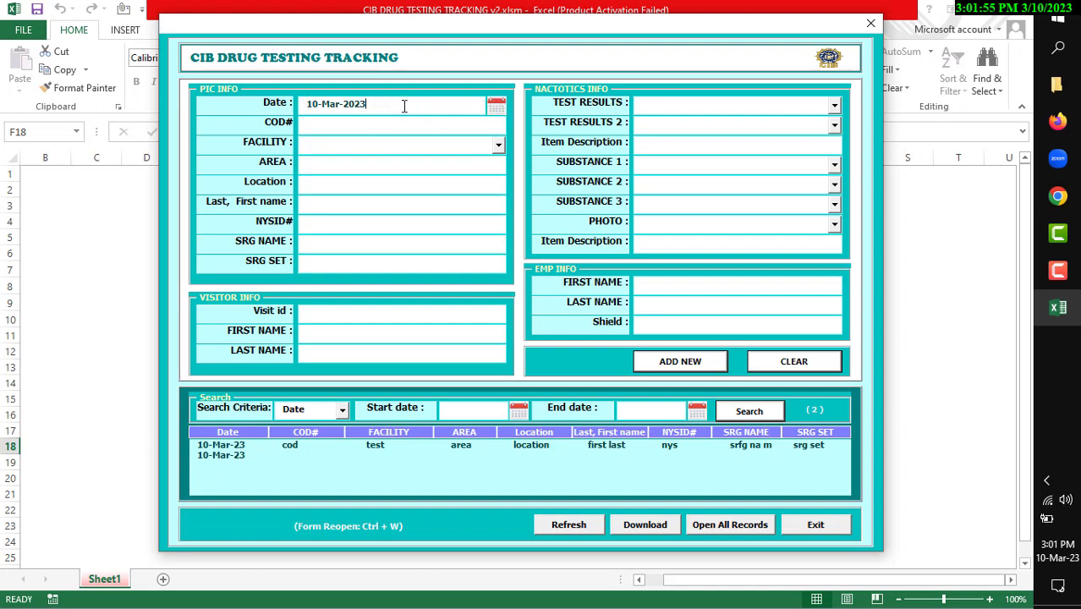
left_click(495, 104)
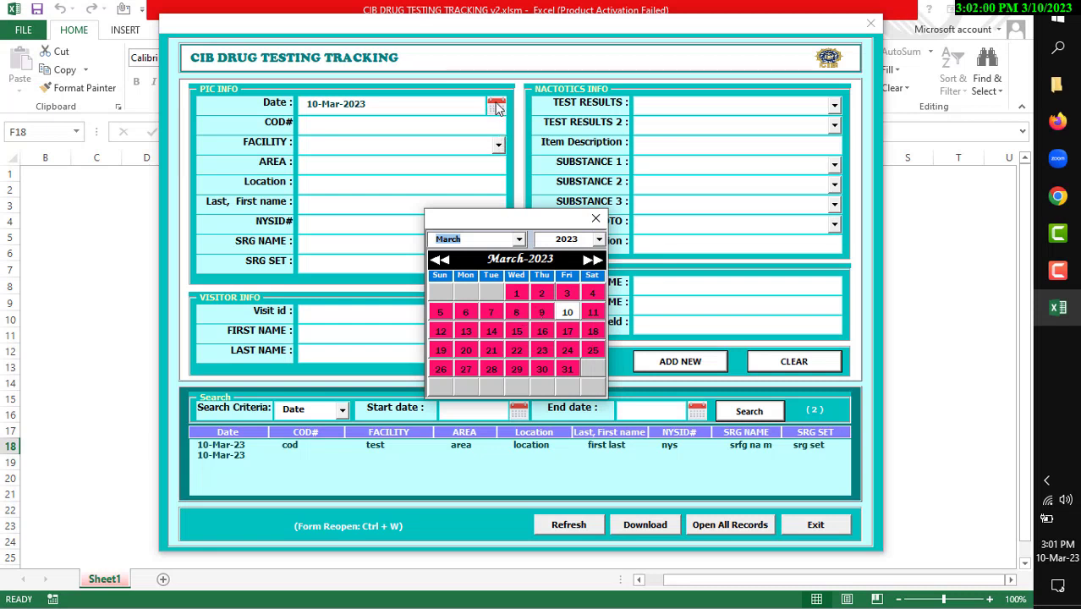
mouse_move(542, 320)
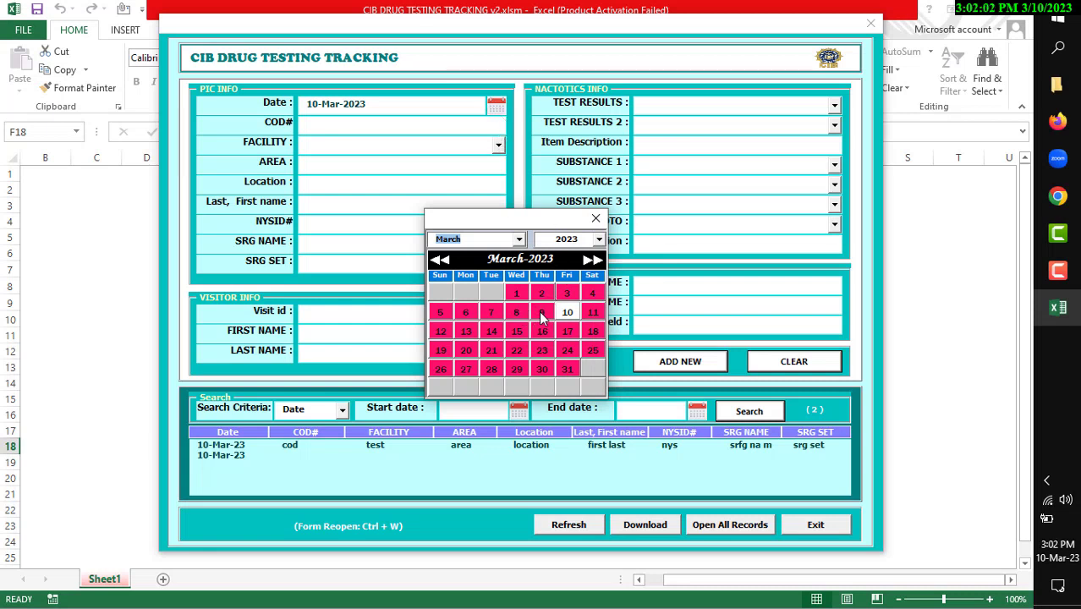
left_click(516, 312)
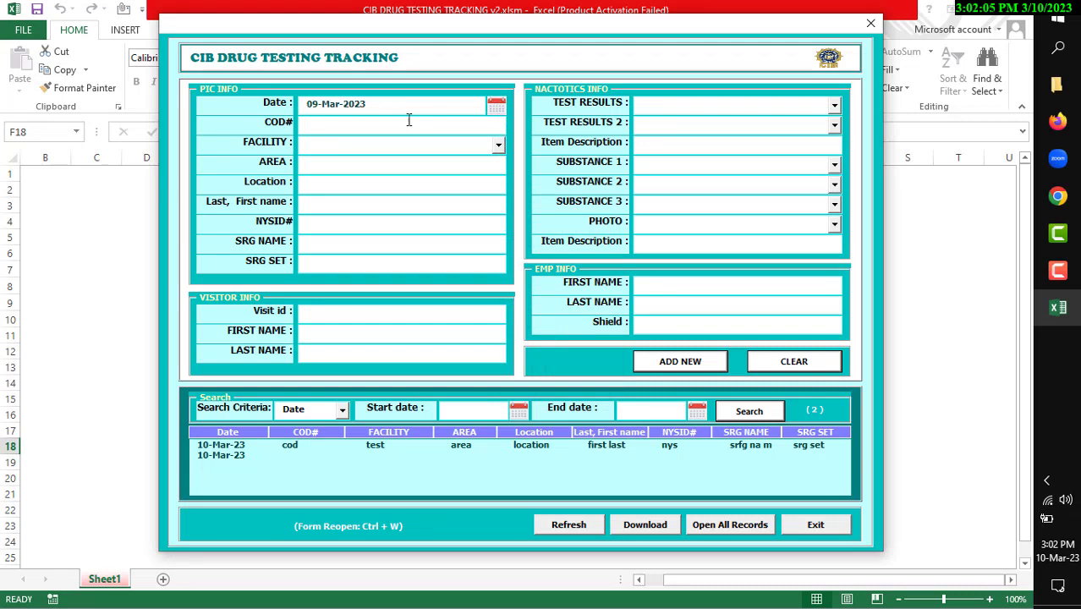
mouse_move(367, 134)
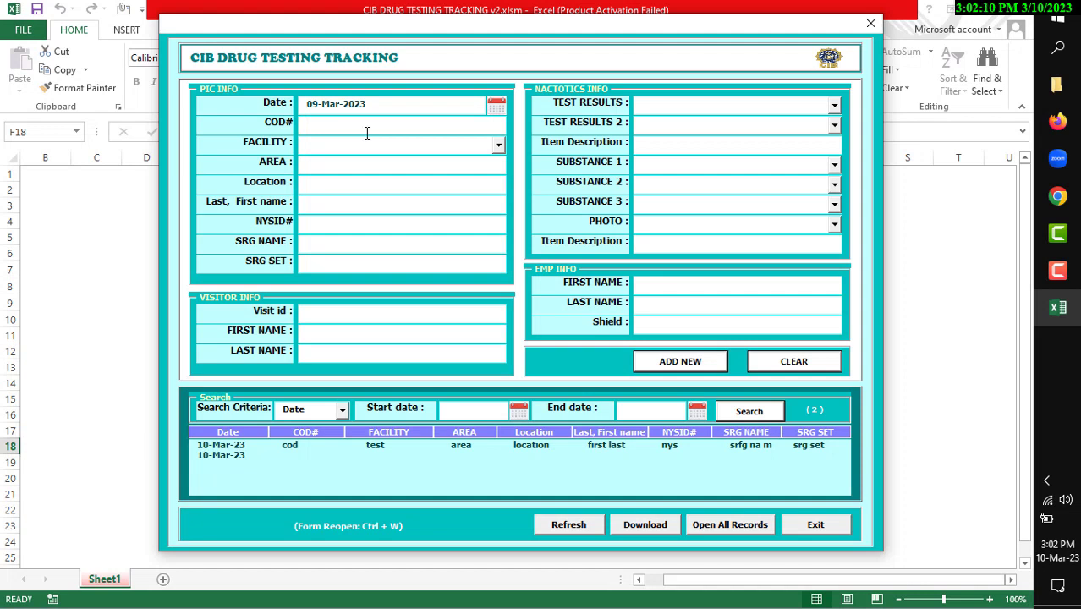
Enter COD 'Cod', a facility, area 'are', location 'lo' and the remaining record fields.
type("Cod")
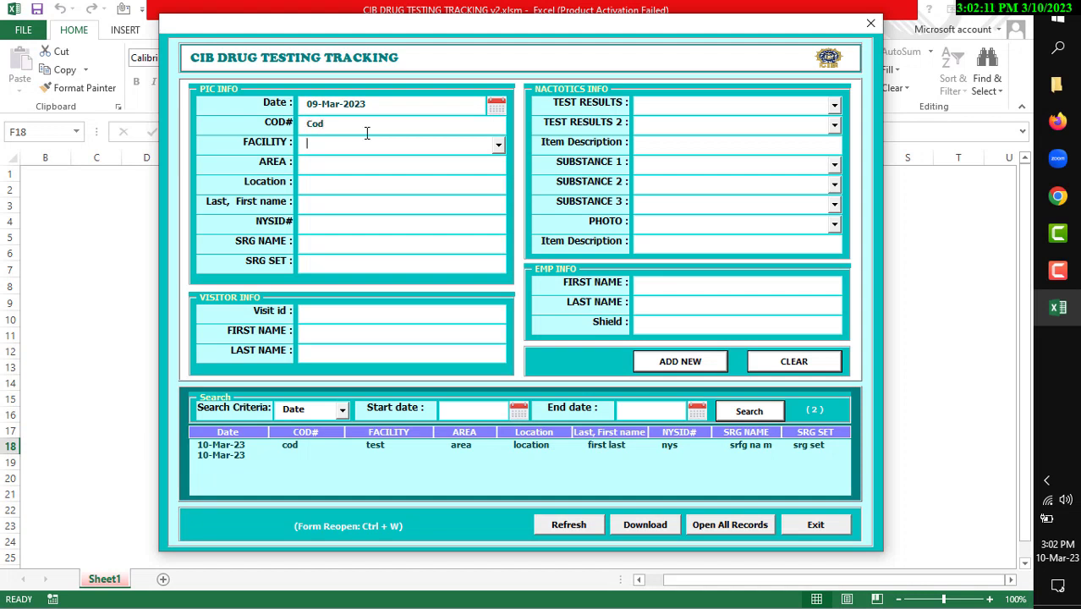
left_click(498, 145)
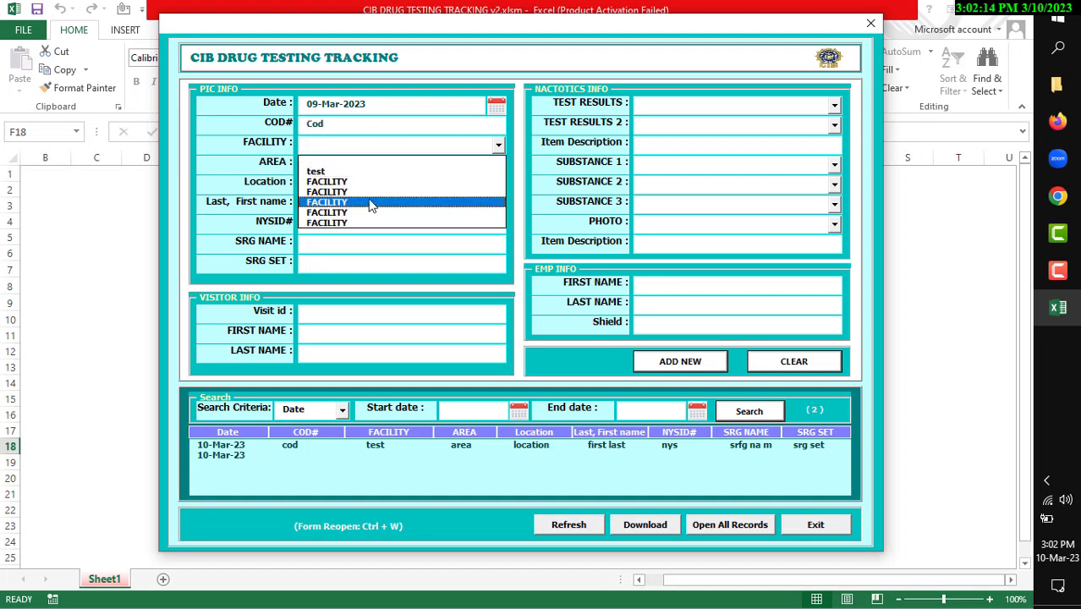
type("are")
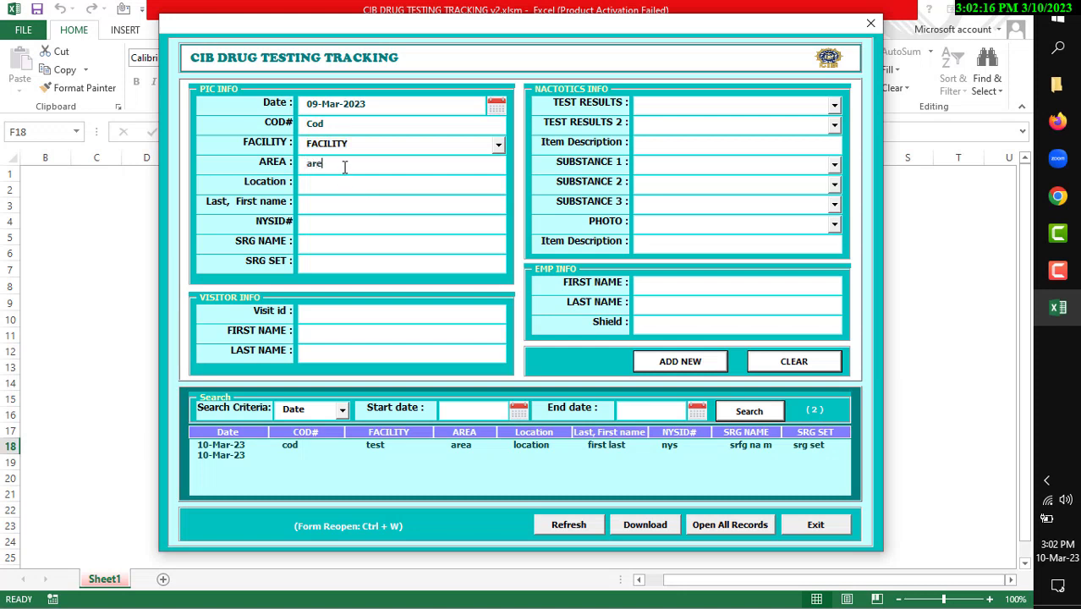
type("location")
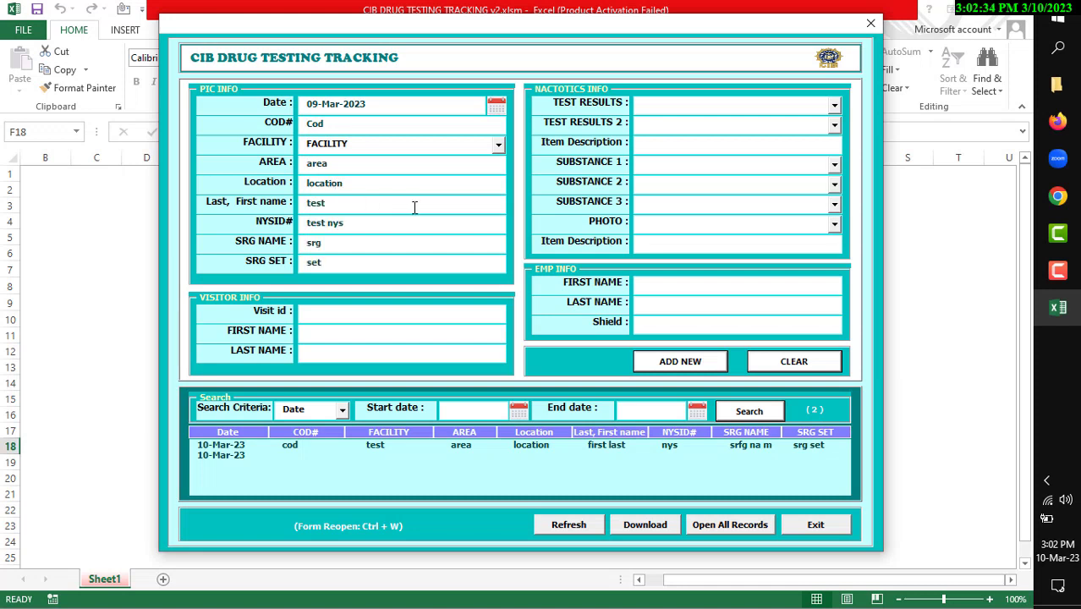
left_click(834, 103)
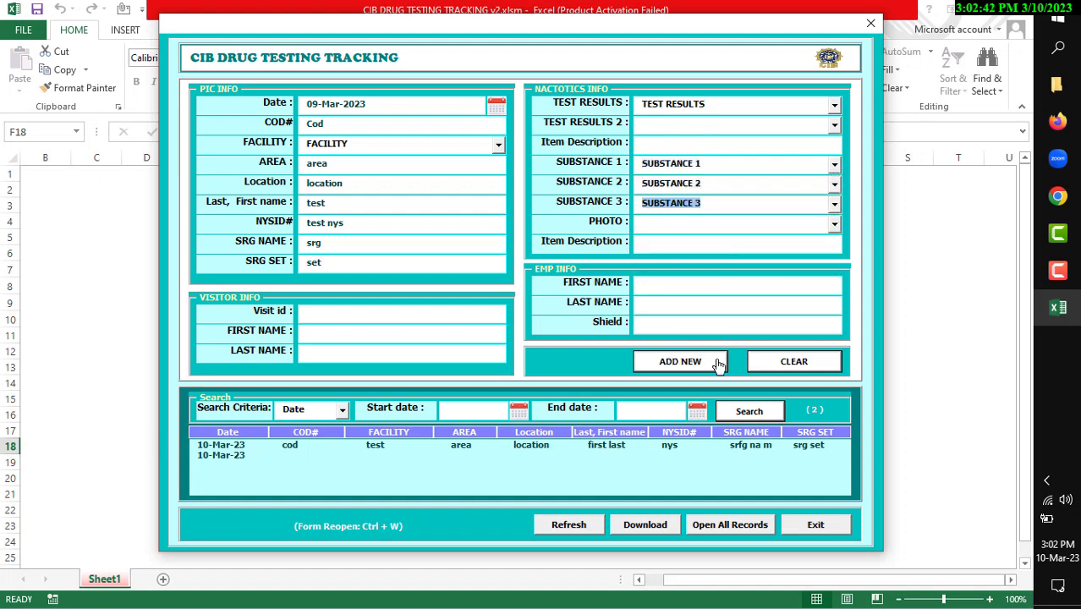
mouse_move(732, 343)
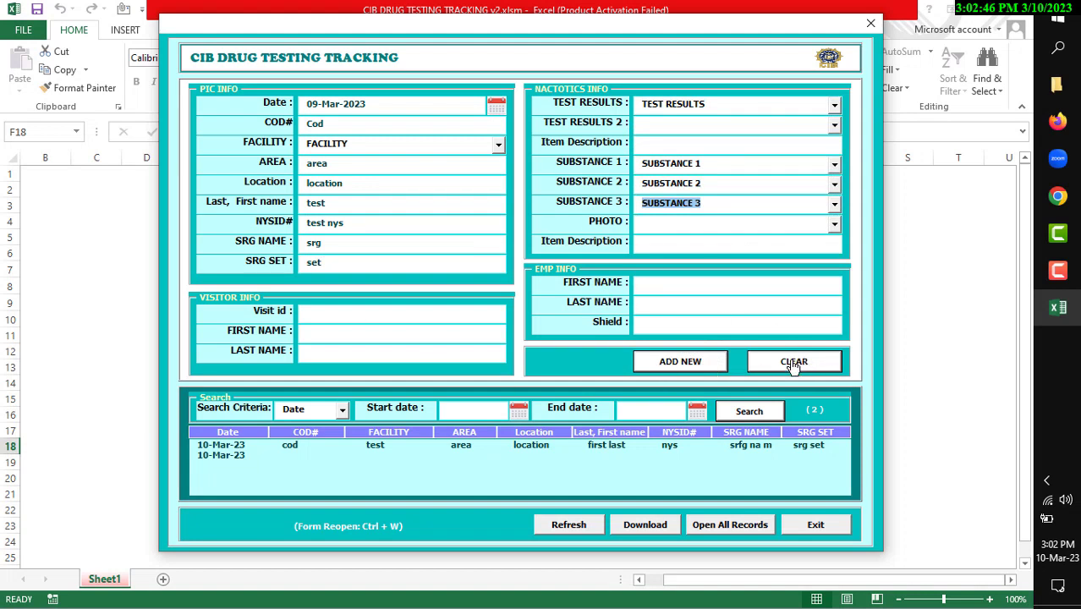
mouse_move(681, 361)
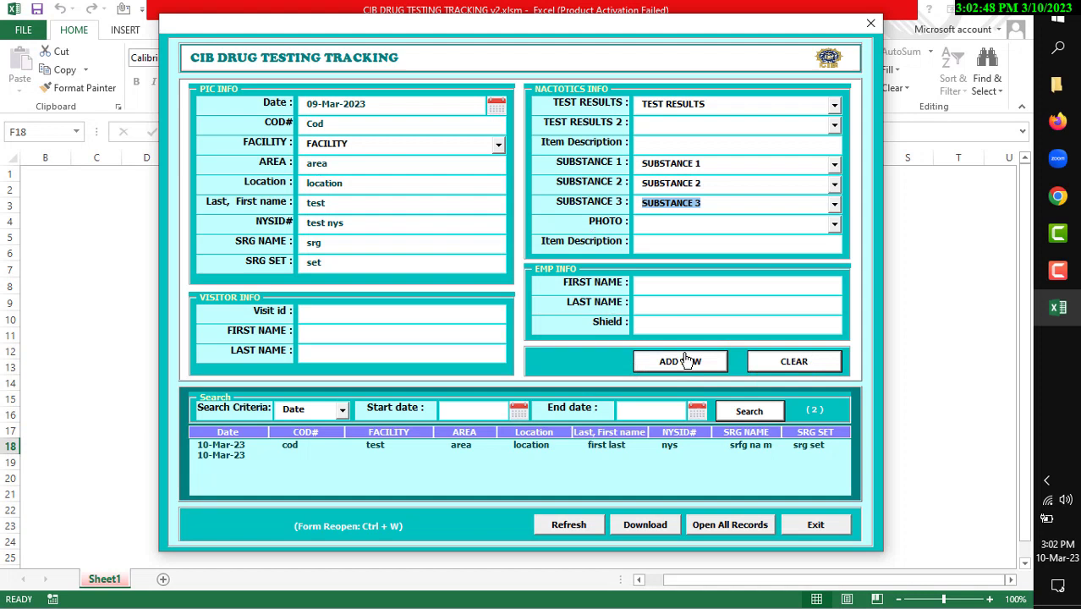
left_click(680, 361)
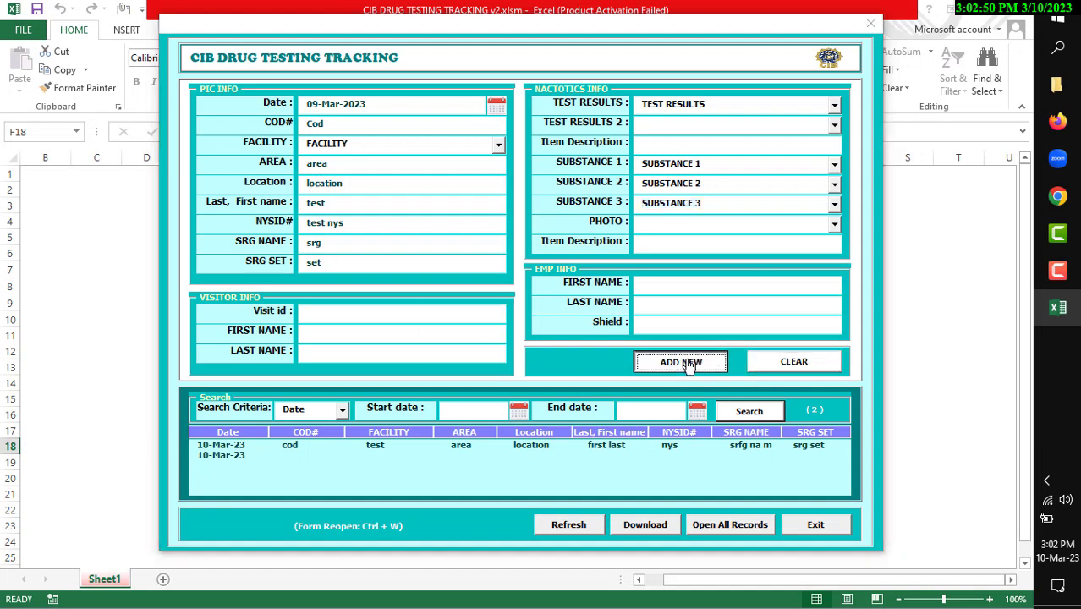
left_click(681, 361)
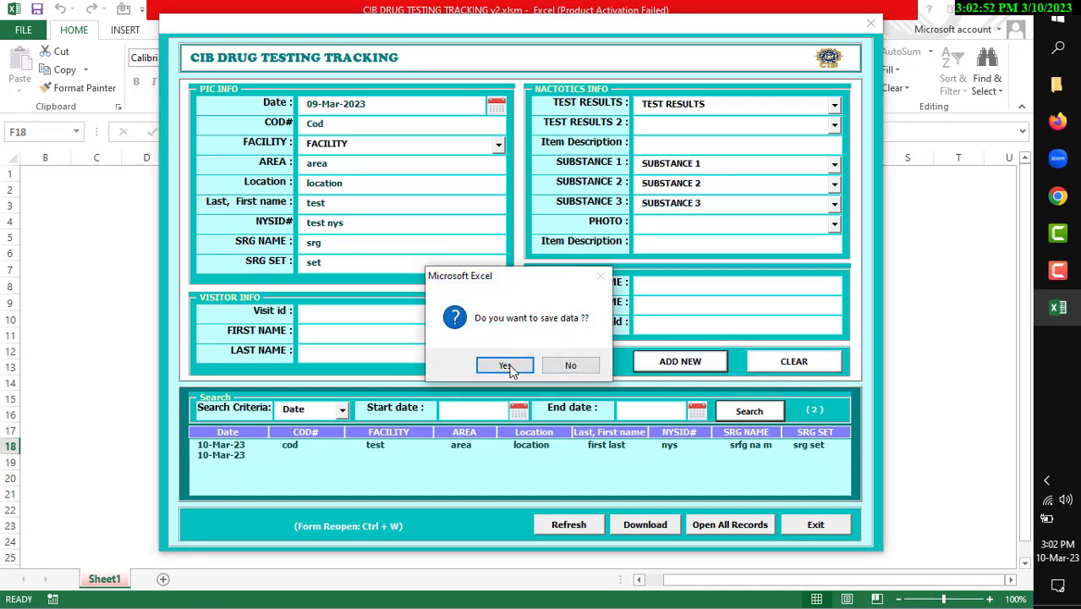
left_click(504, 365)
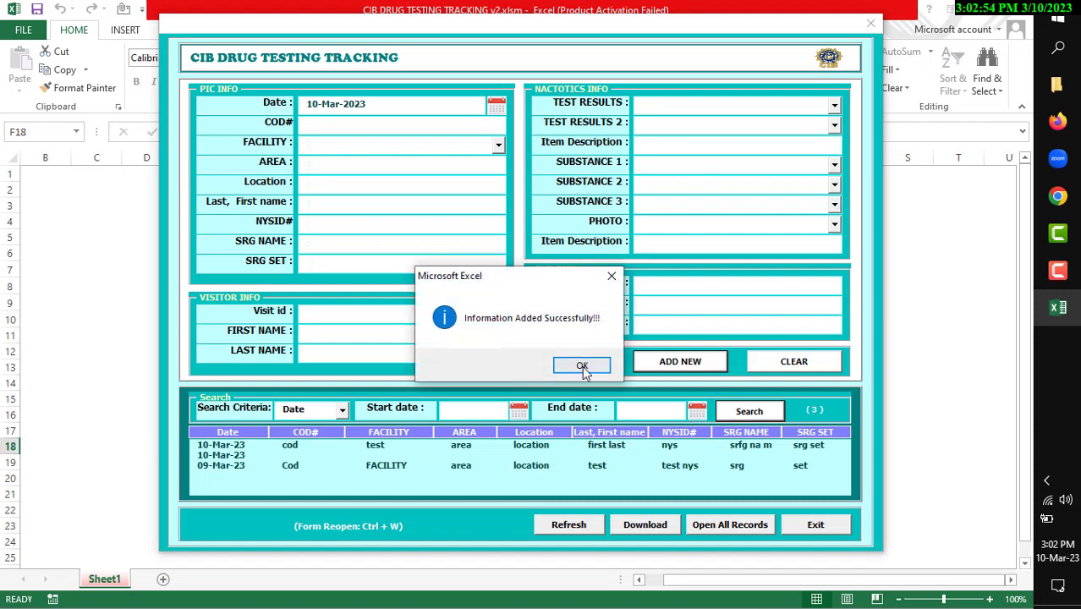
left_click(582, 365)
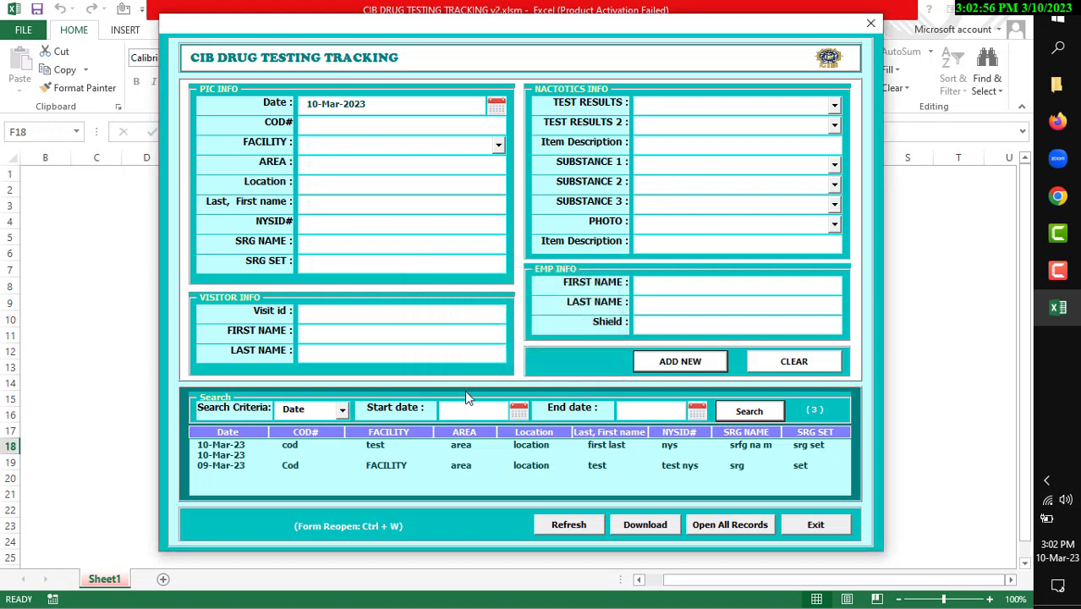
mouse_move(313, 484)
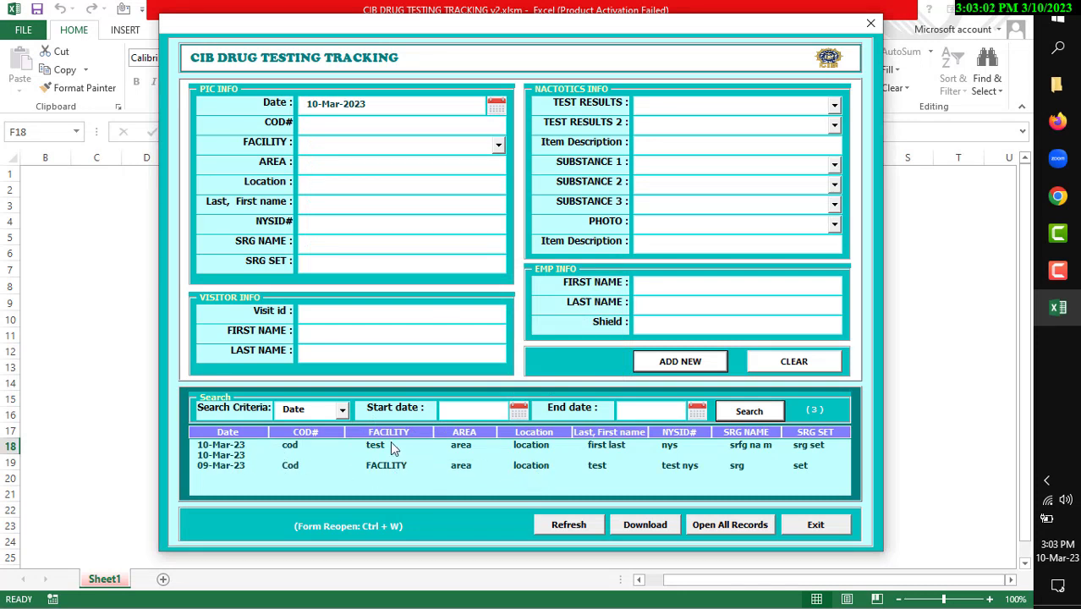
mouse_move(334, 423)
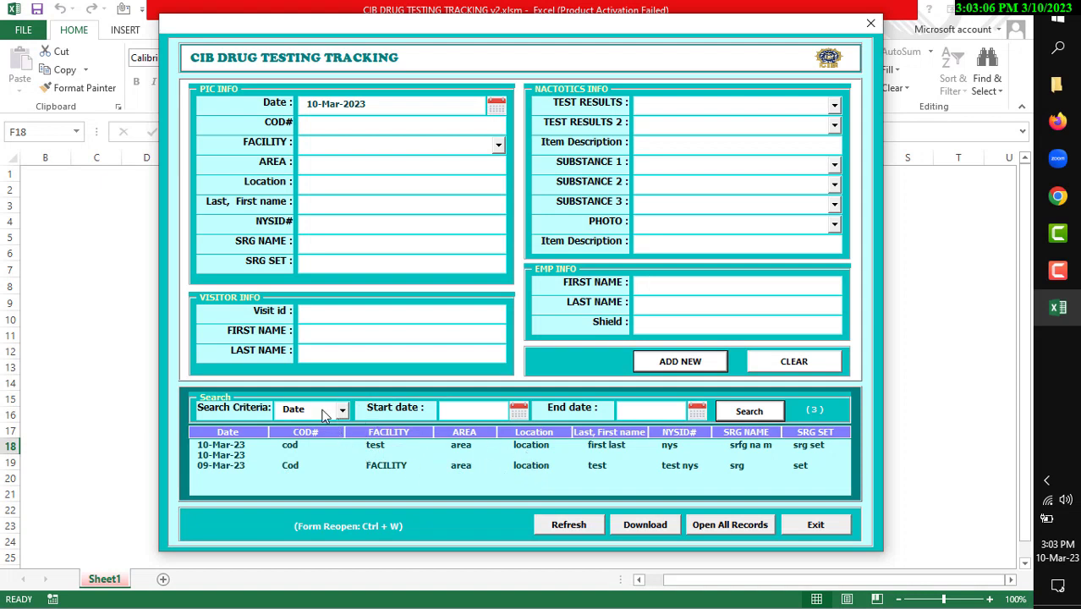
Search records by Date for the range 10-Mar-2023 to 31-Mar-2023.
left_click(340, 408)
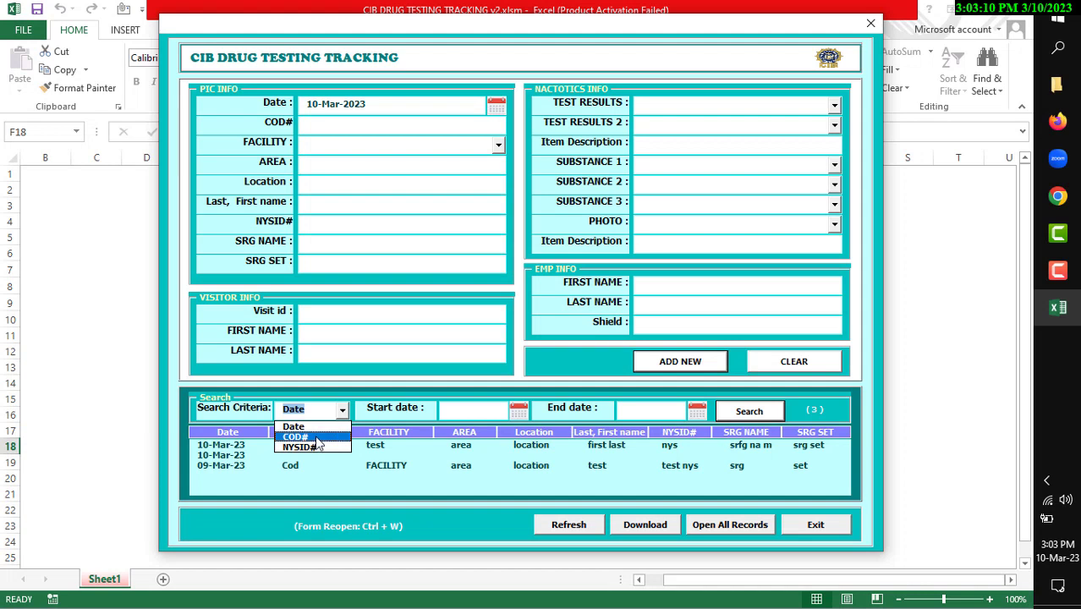
mouse_move(313, 446)
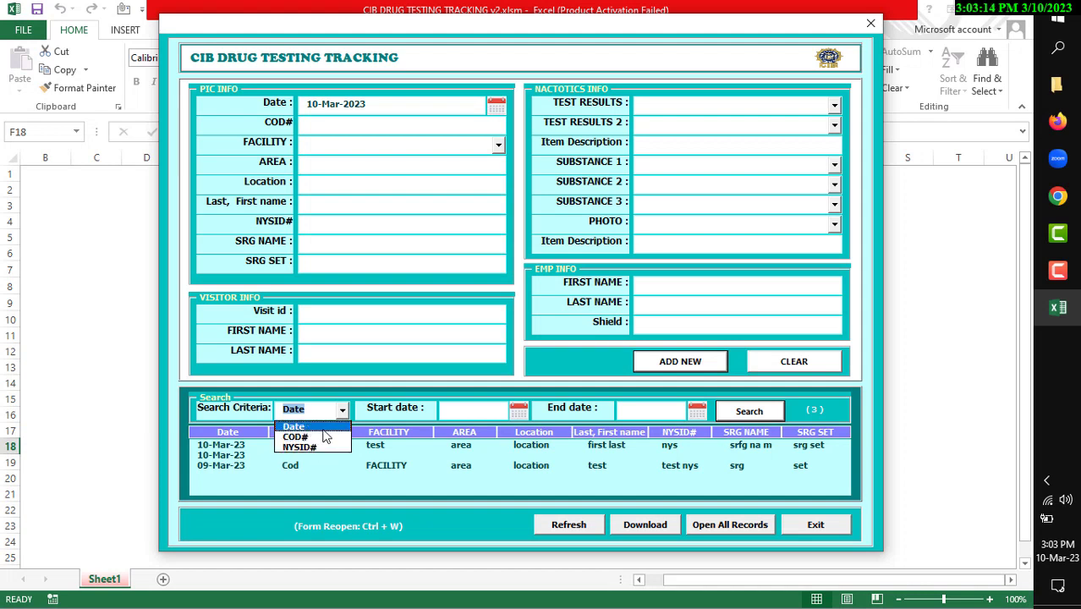
left_click(295, 436)
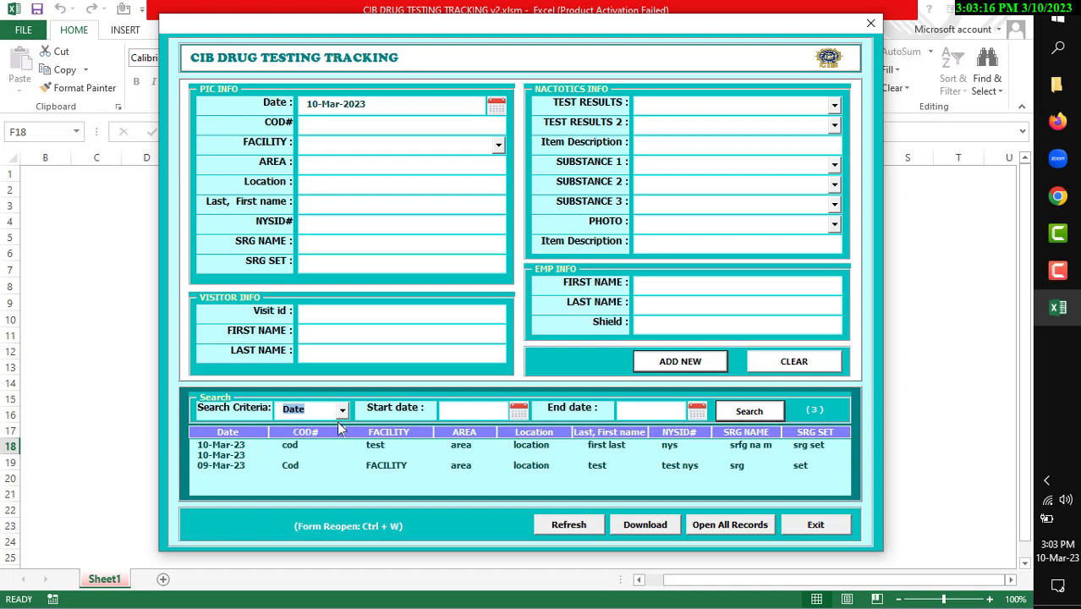
mouse_move(387, 417)
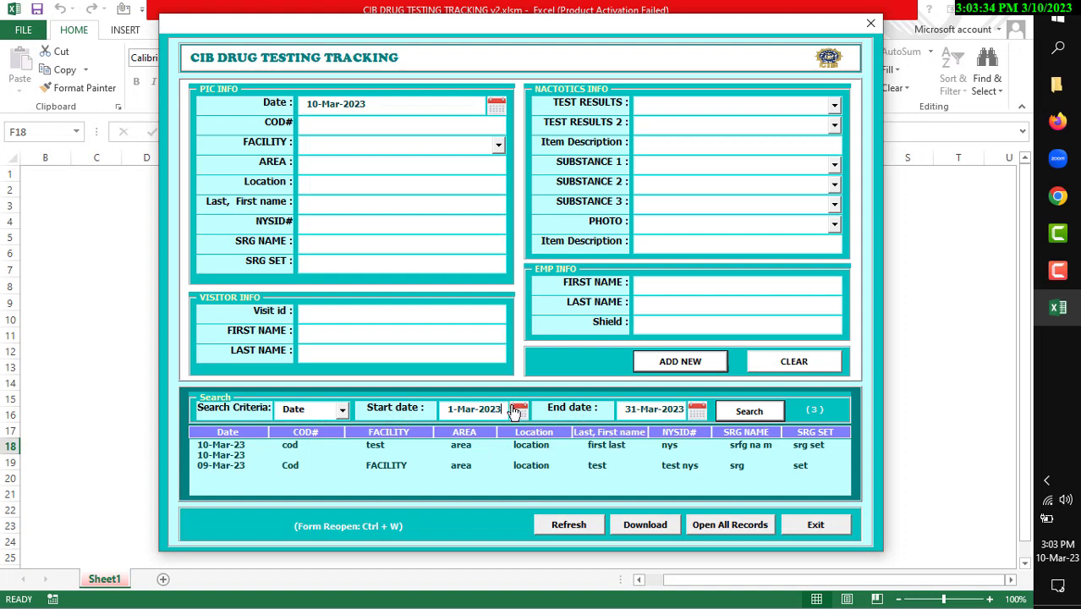
left_click(519, 409)
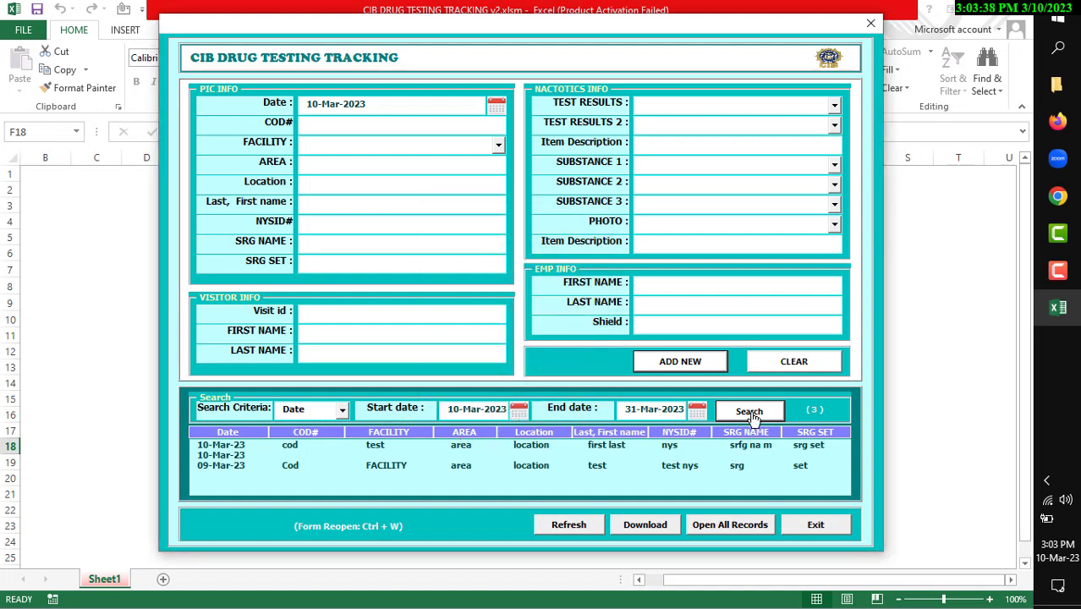
left_click(748, 411)
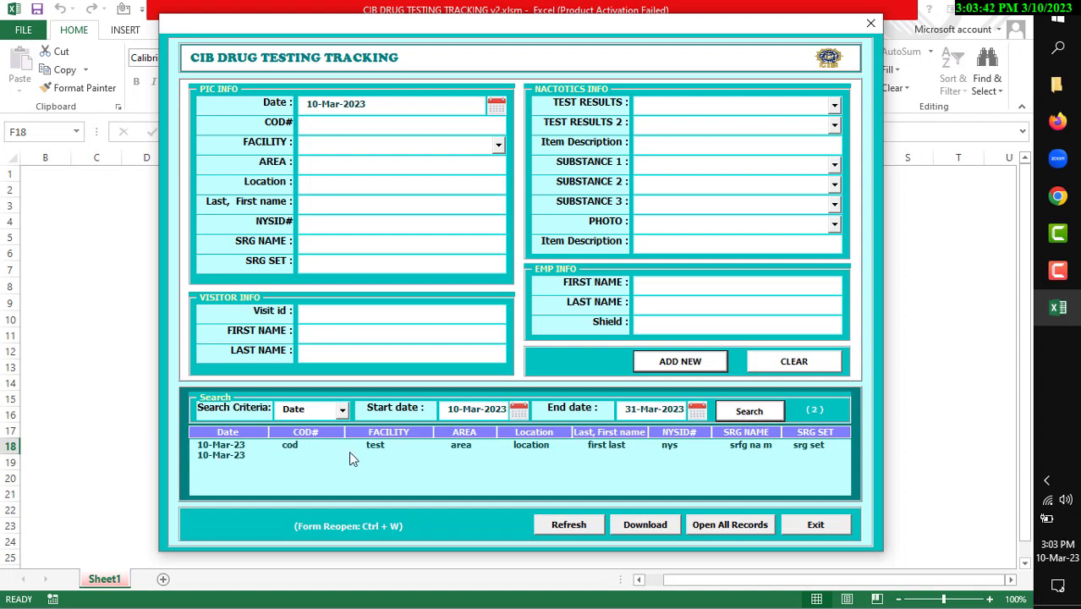
mouse_move(378, 449)
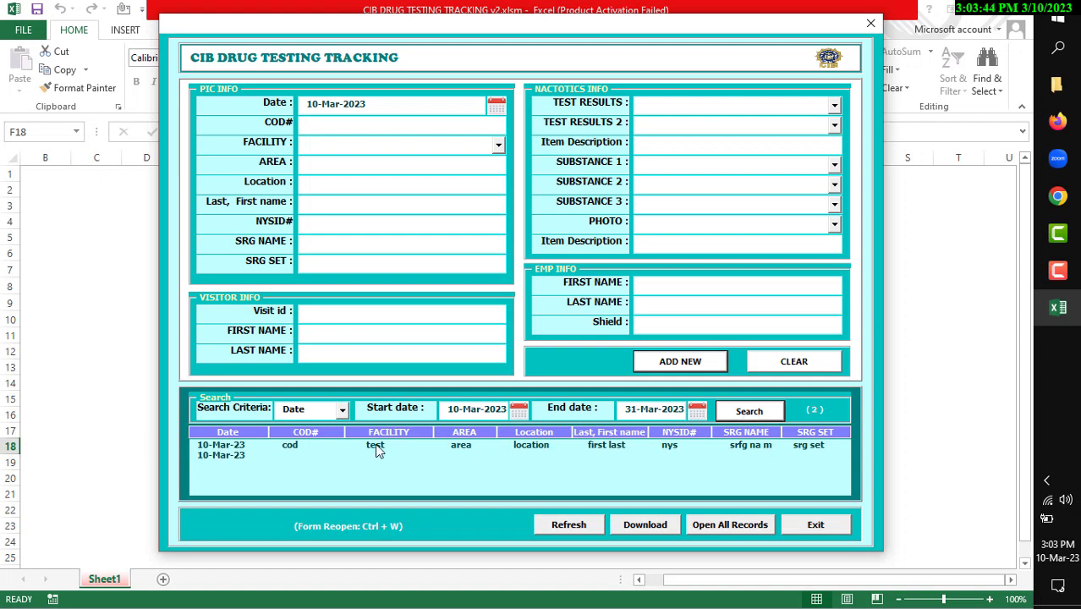
Switch the search criteria to COD# and search for 'cod'.
left_click(341, 410)
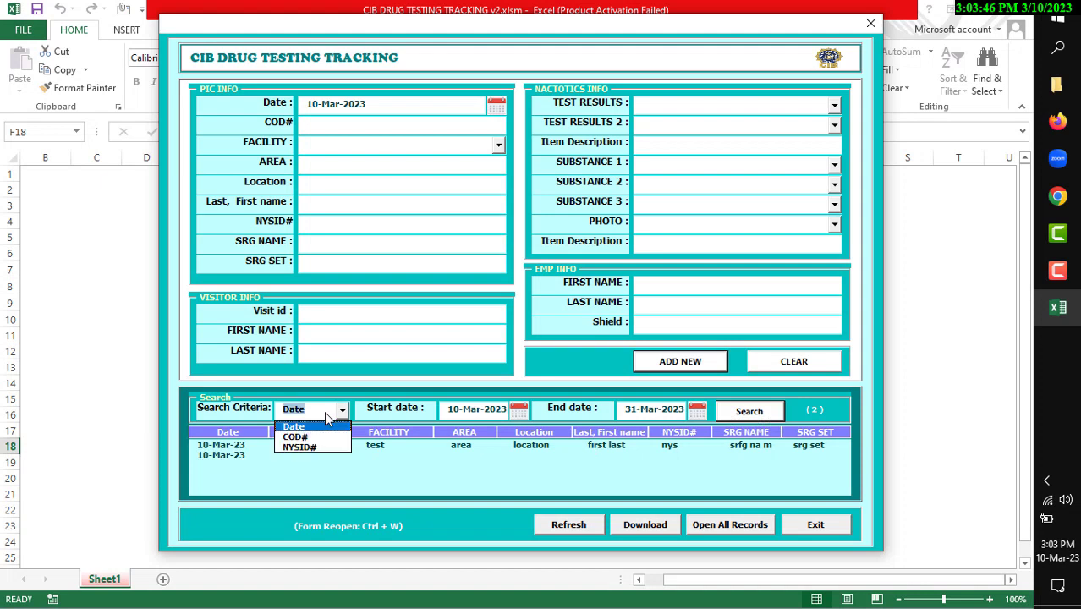
mouse_move(296, 436)
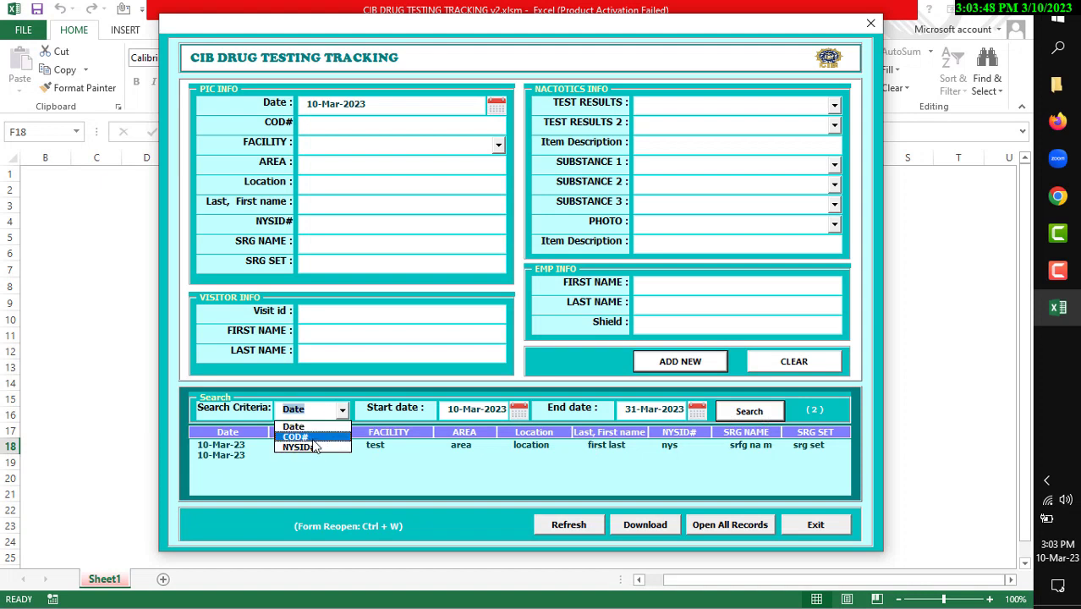
left_click(295, 436)
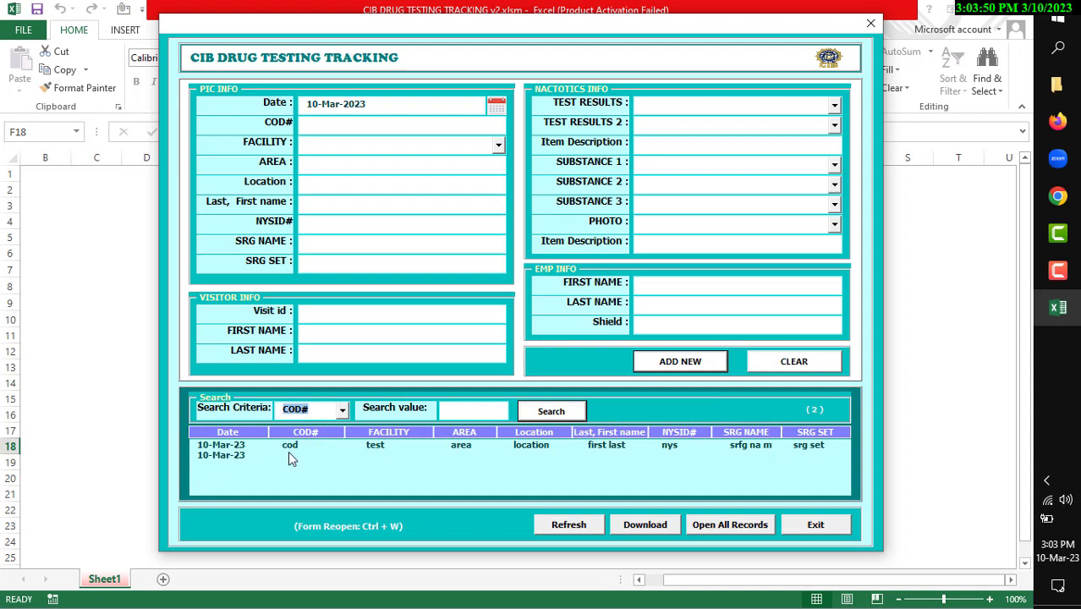
mouse_move(433, 420)
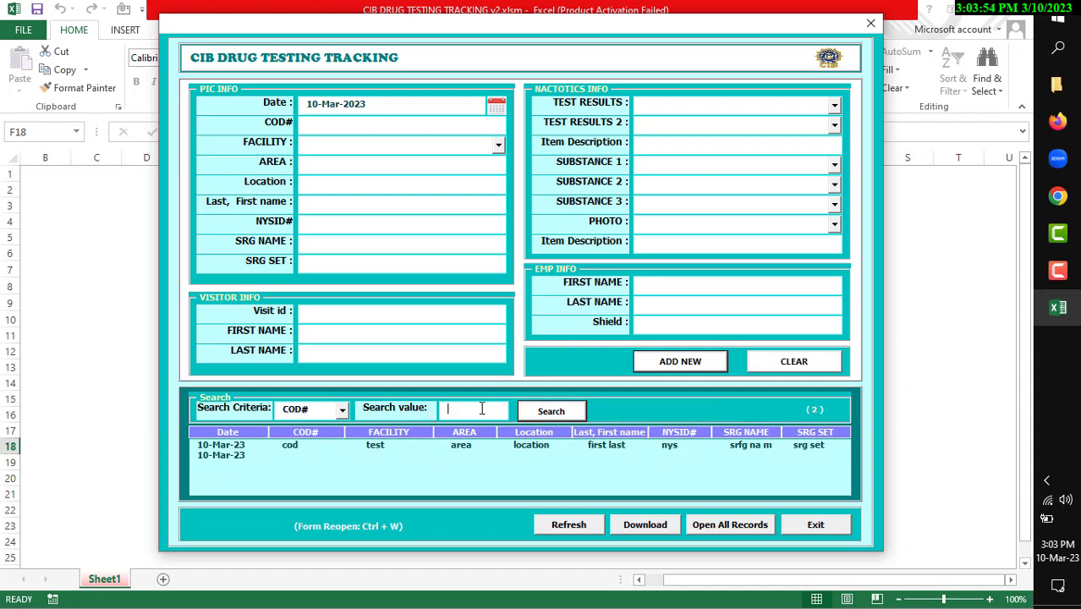
type("cod")
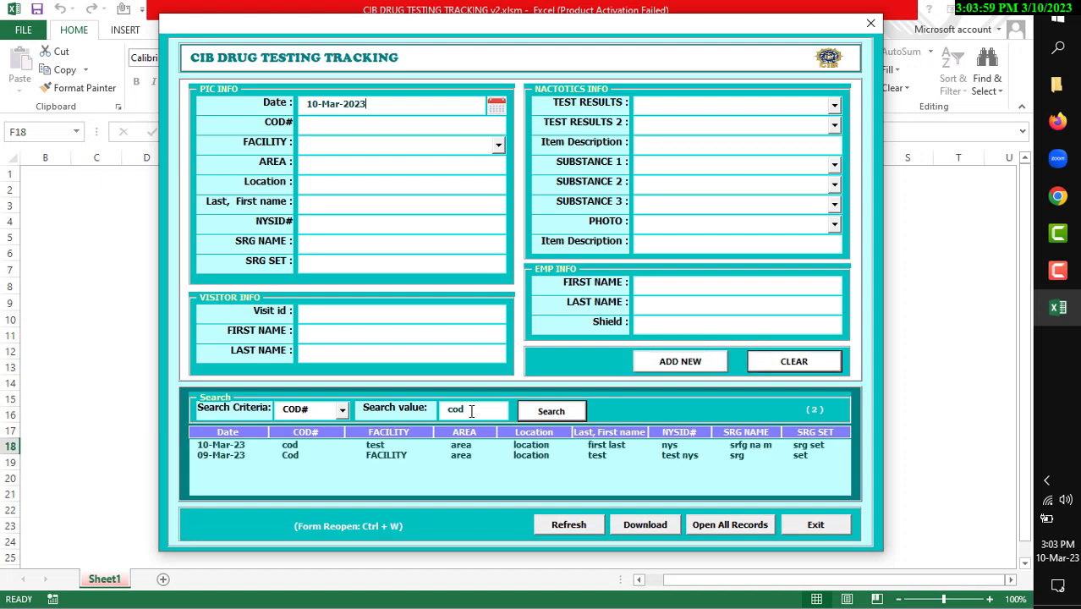
mouse_move(571, 460)
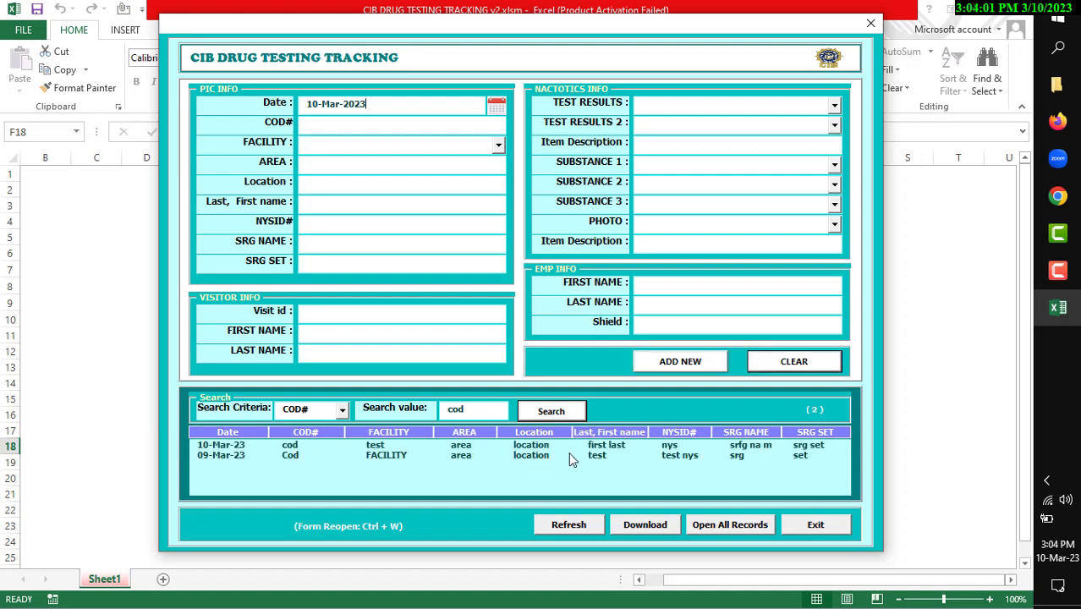
mouse_move(459, 458)
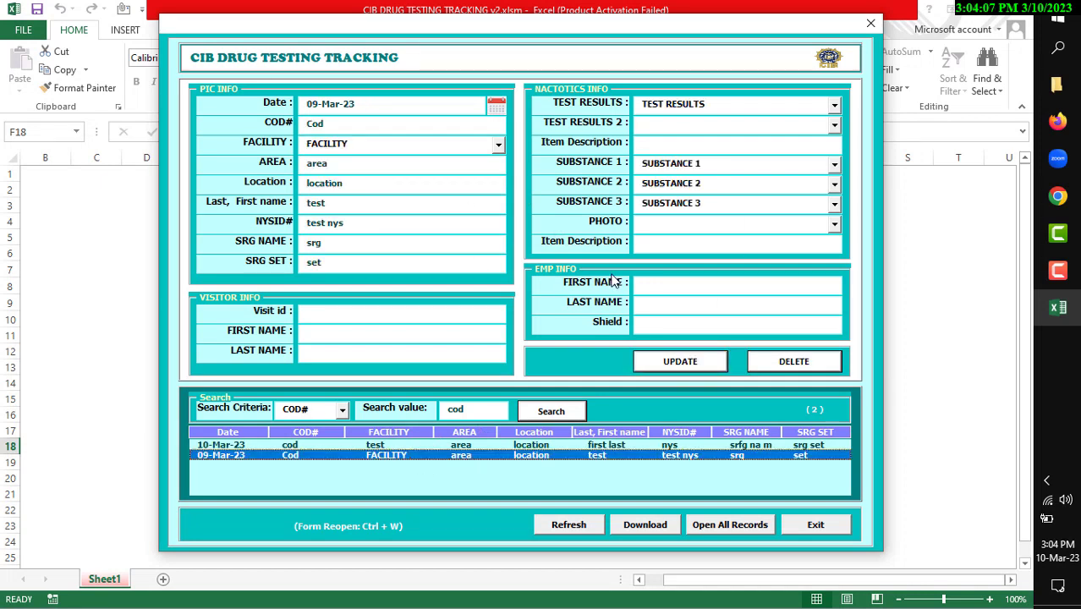
mouse_move(620, 378)
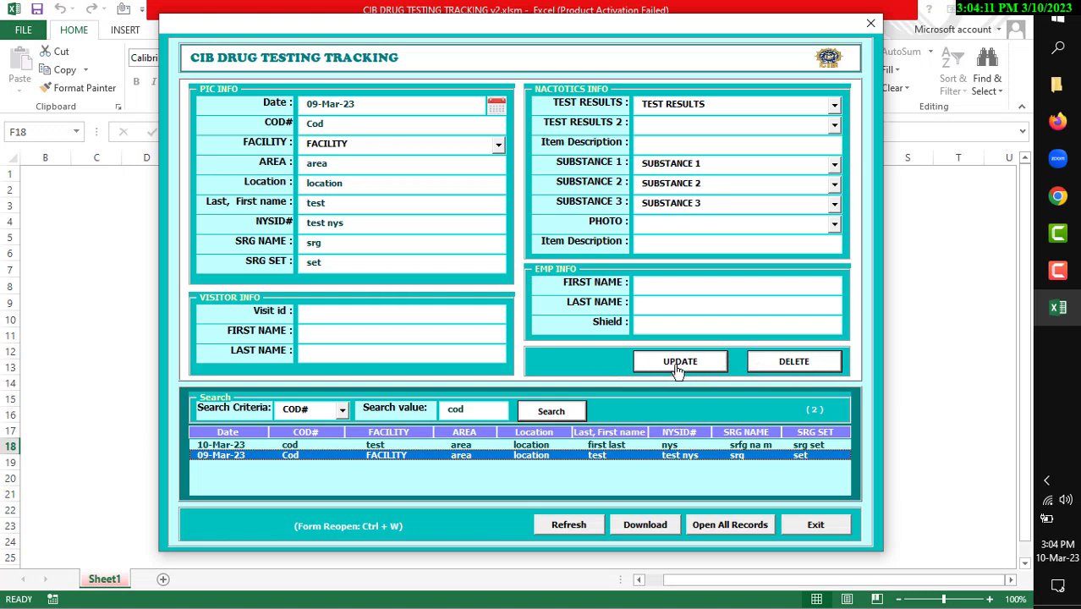
mouse_move(589, 365)
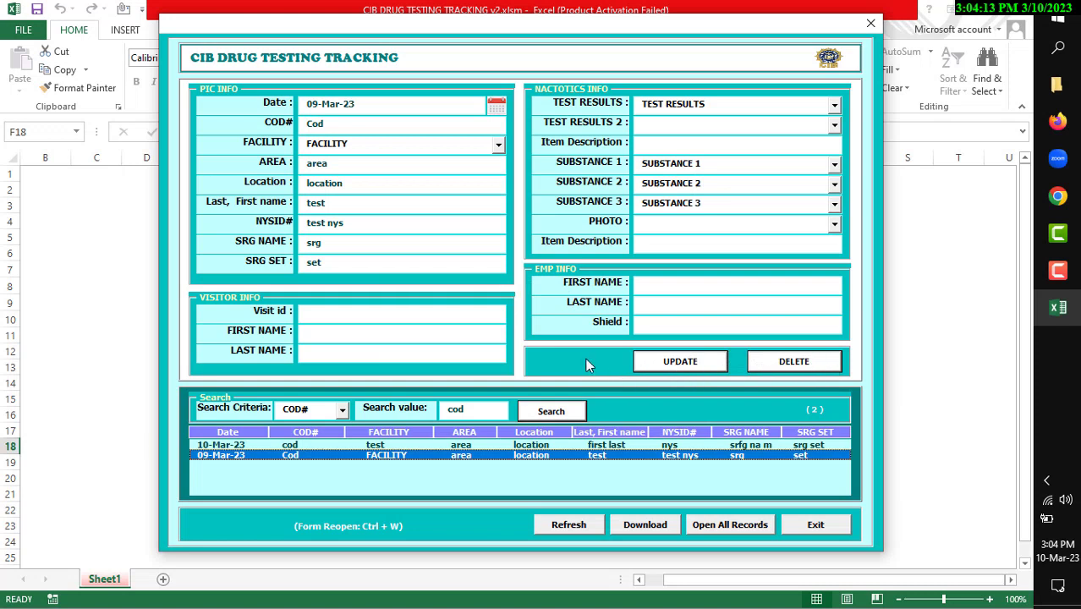
Add 'visit id' as the 09-Mar-23 record's Visit id and confirm the update.
type("v")
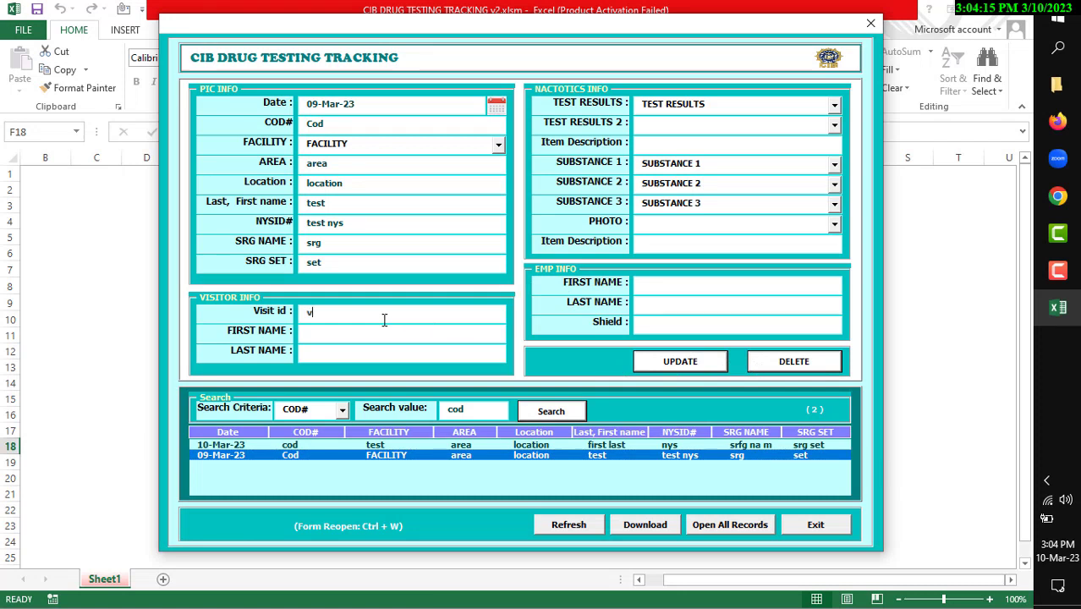
type("isit id")
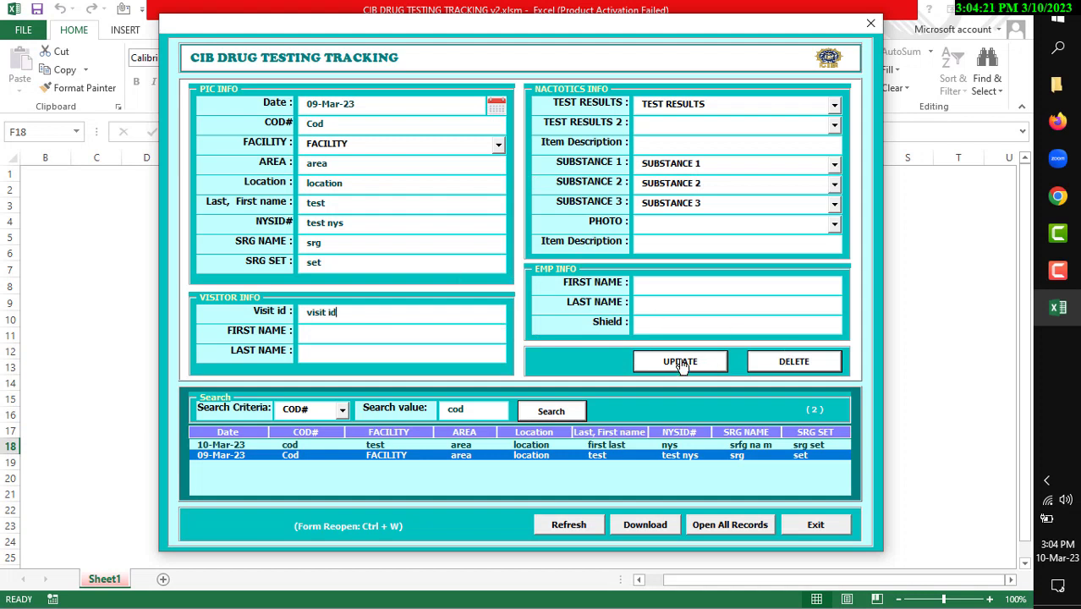
left_click(680, 361)
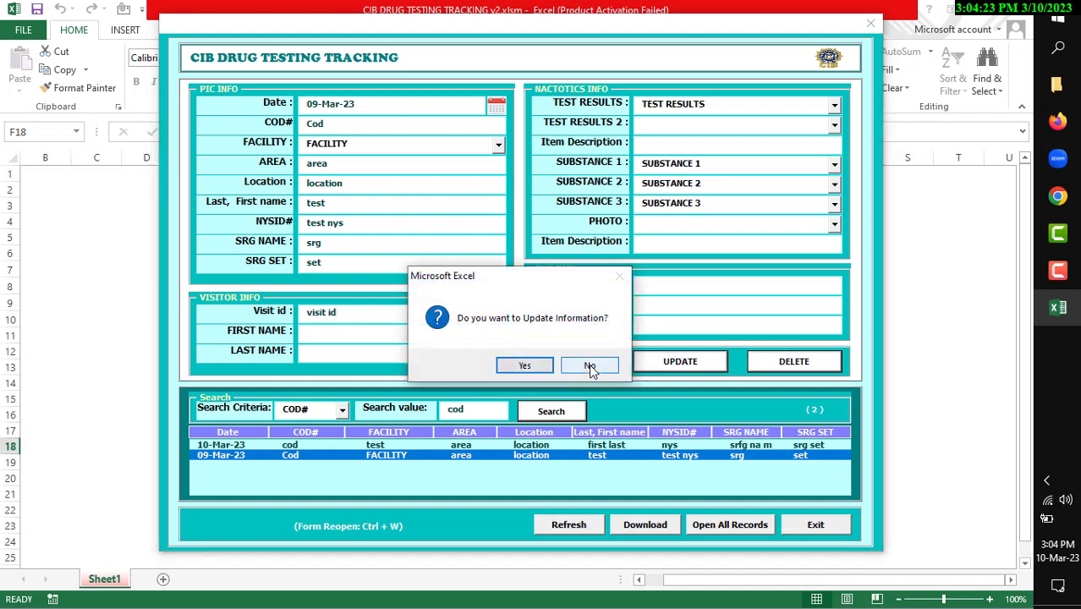
left_click(590, 366)
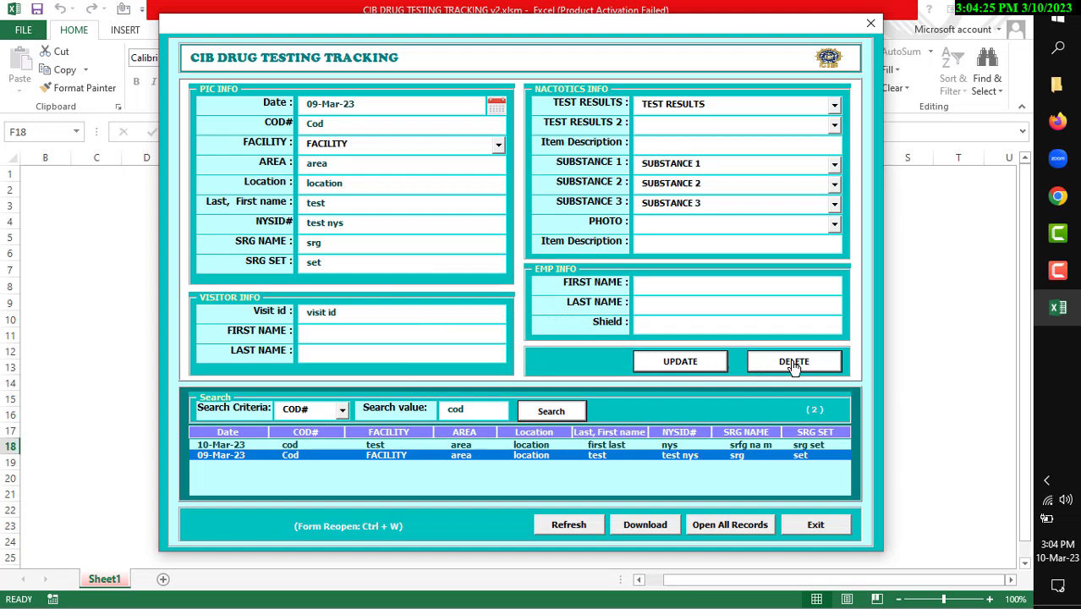
mouse_move(624, 371)
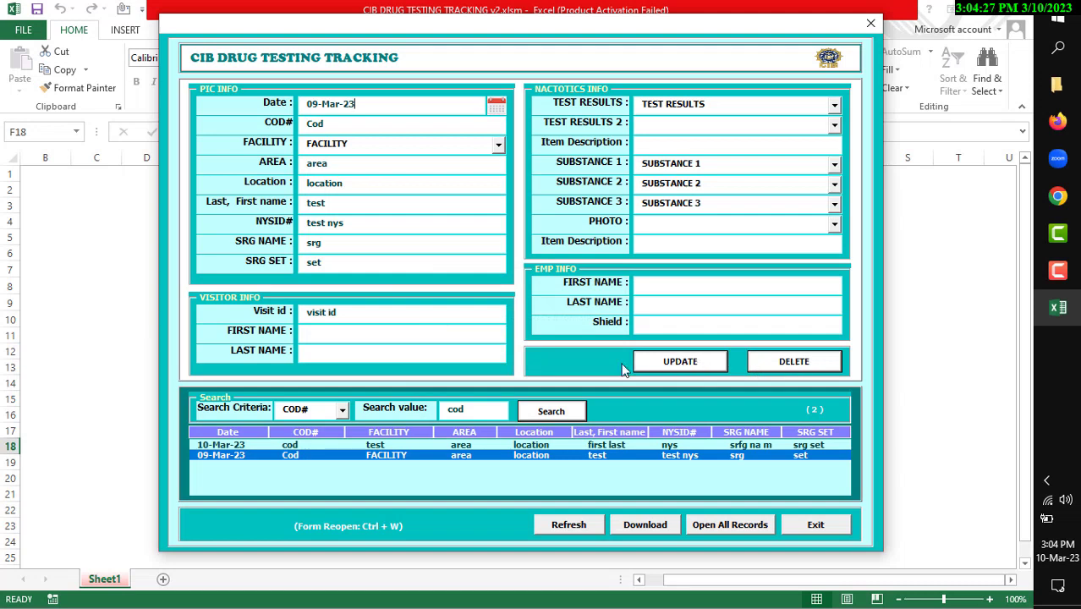
left_click(679, 361)
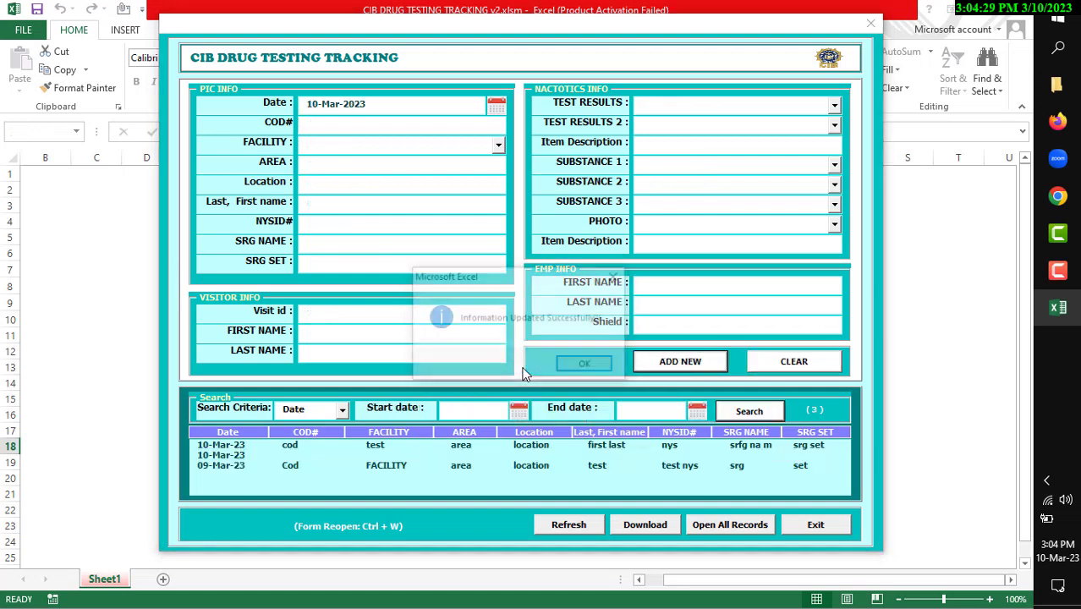
Select the blank 10-Mar-23 record, delete it, and acknowledge the confirmation.
left_click(583, 363)
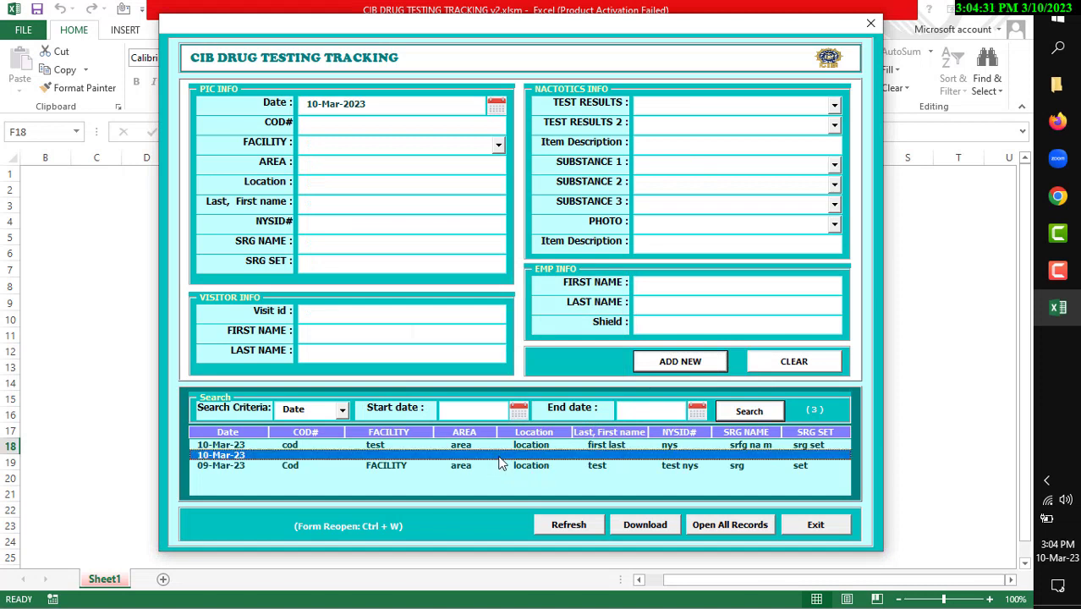
left_click(794, 361)
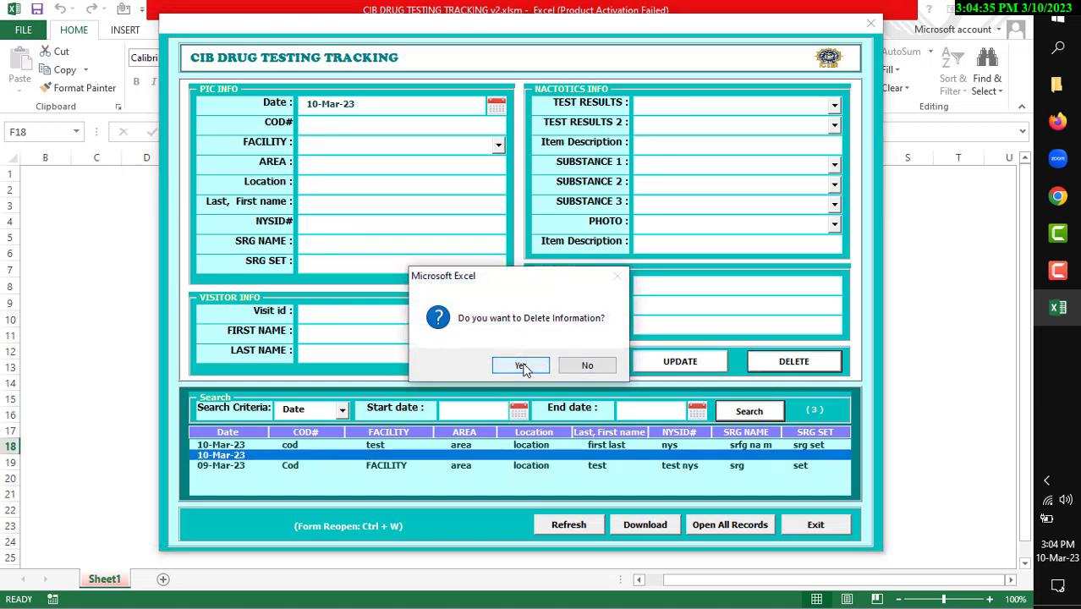
left_click(519, 365)
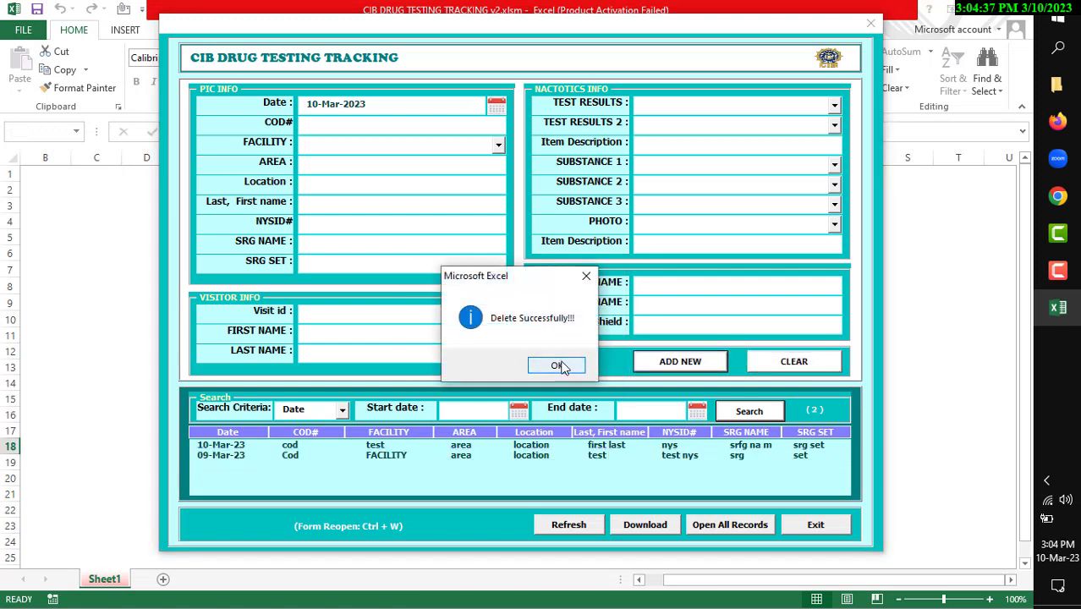
left_click(557, 364)
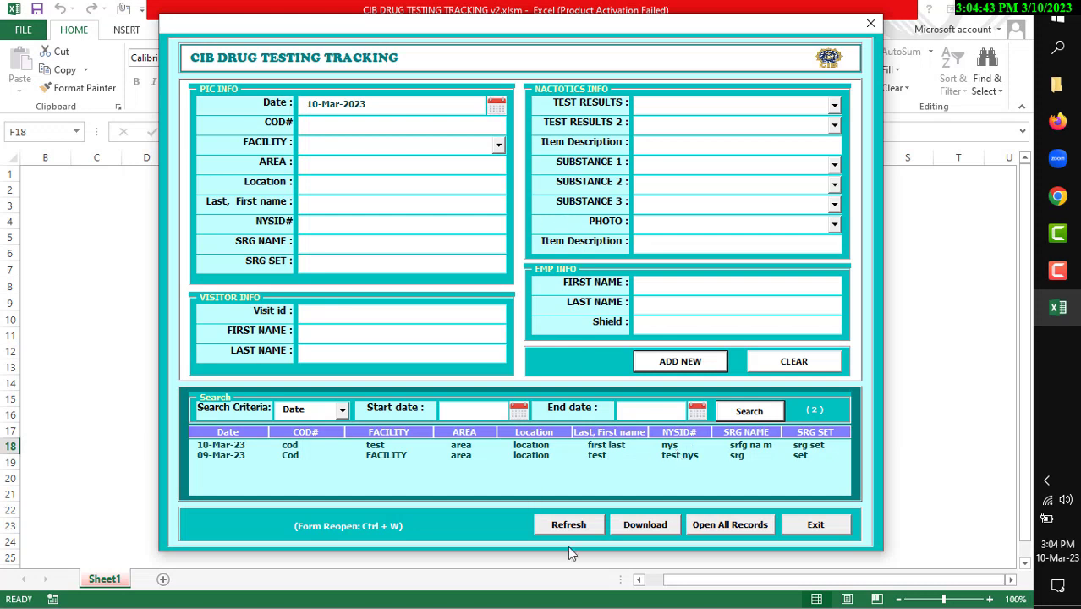
mouse_move(580, 445)
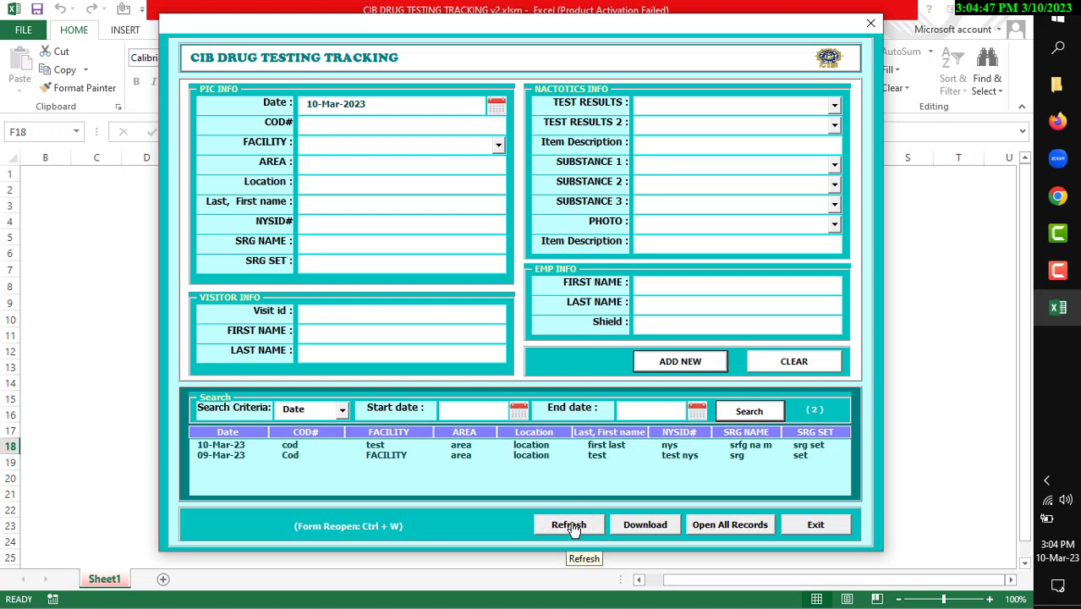
Refresh the record list and export the data entry sheet, acknowledging the success message.
left_click(569, 525)
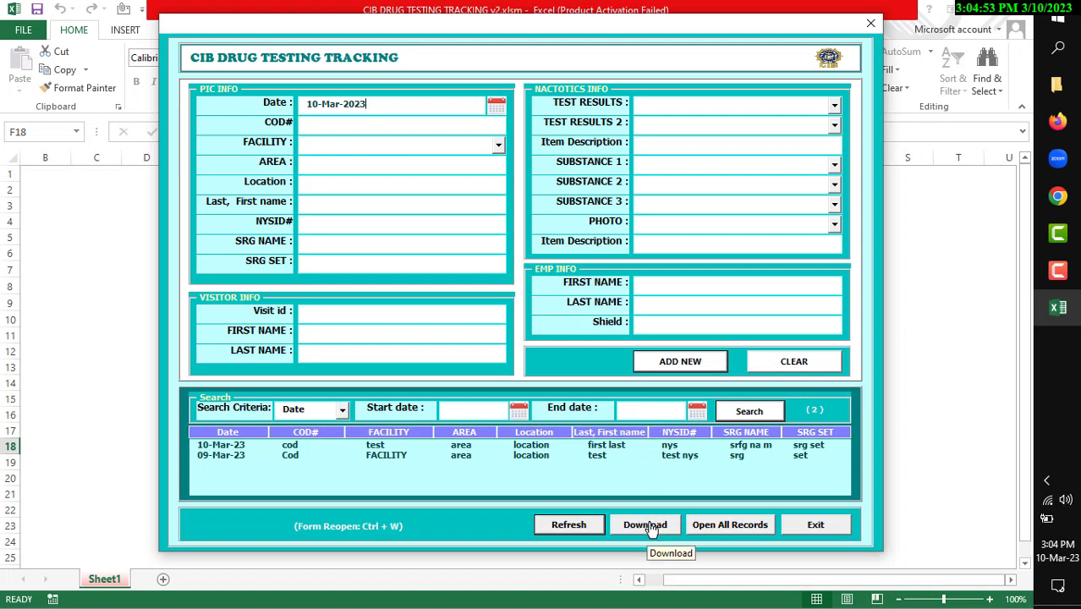
left_click(644, 525)
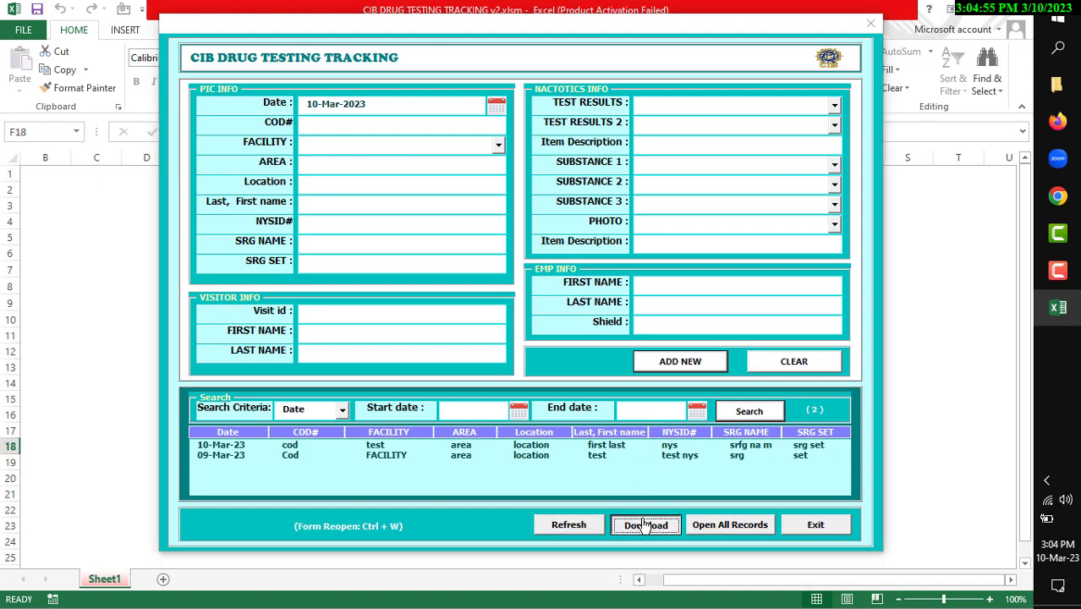
left_click(645, 525)
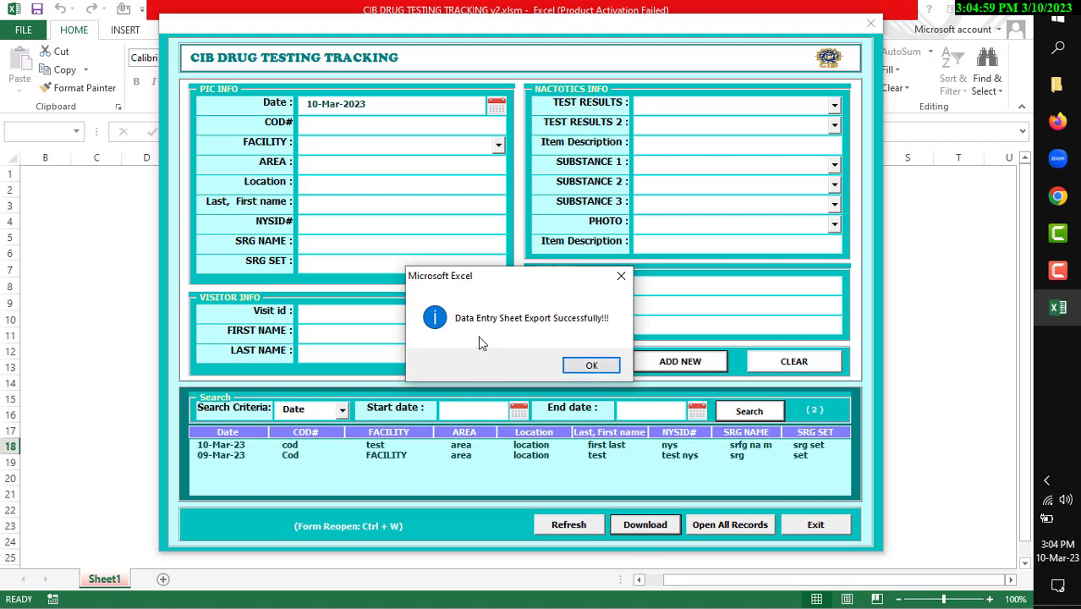
left_click(591, 364)
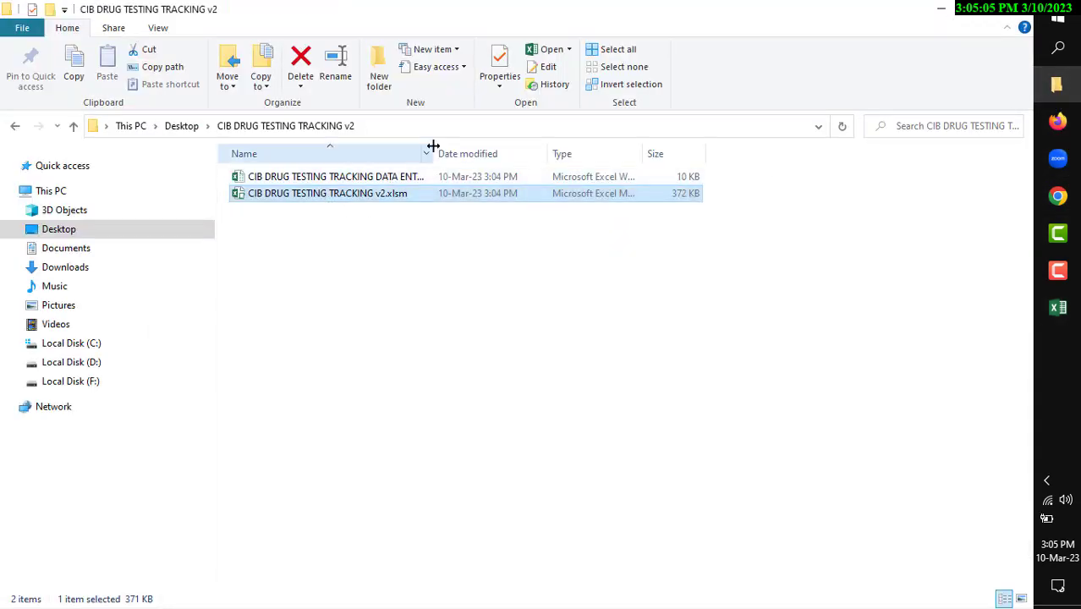
Widen the File Explorer Name column to view the exported Data Entry file.
double_click(327, 193)
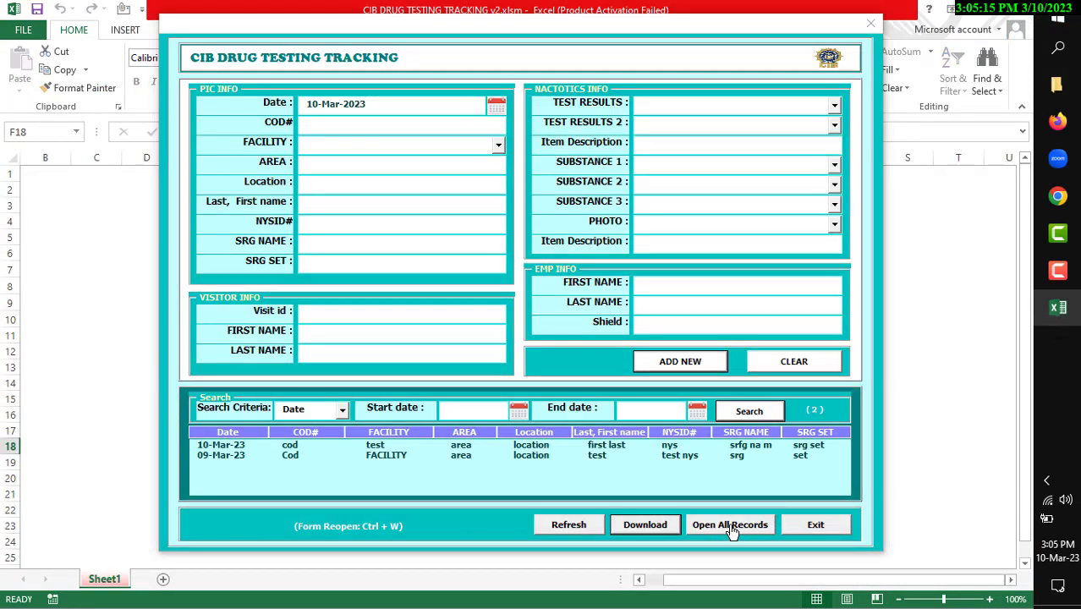
mouse_move(729, 530)
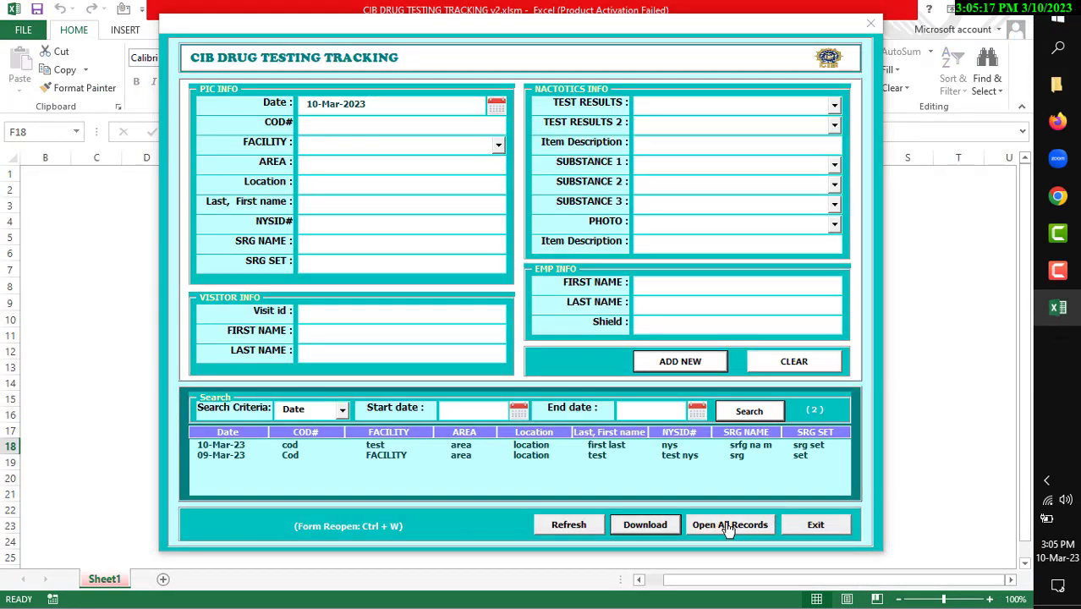
mouse_move(742, 528)
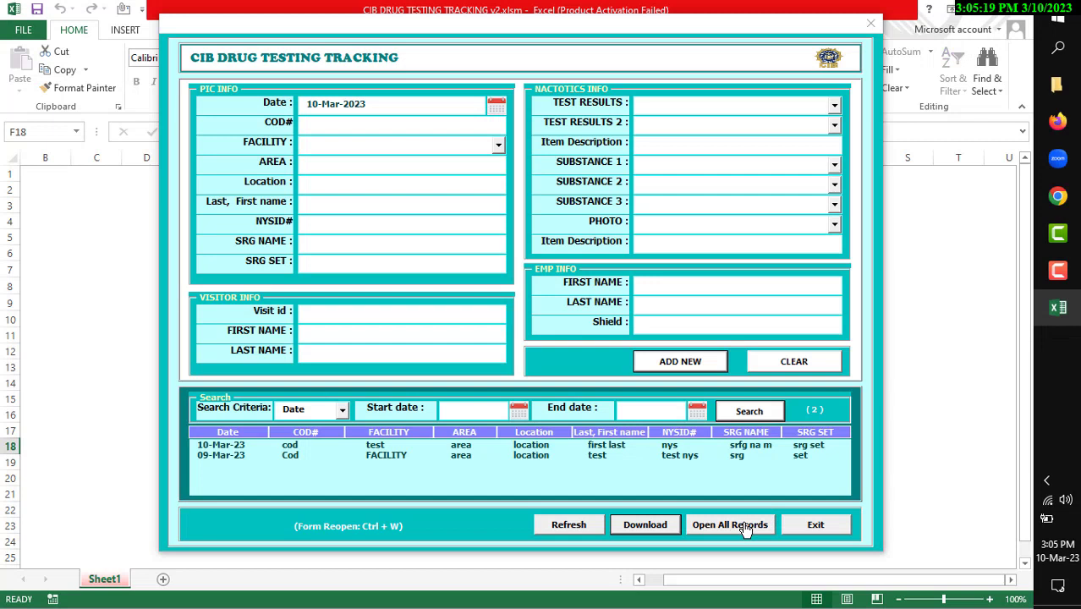
Show all stored records on the Data Entry sheet, then switch to the Support sheet.
left_click(834, 102)
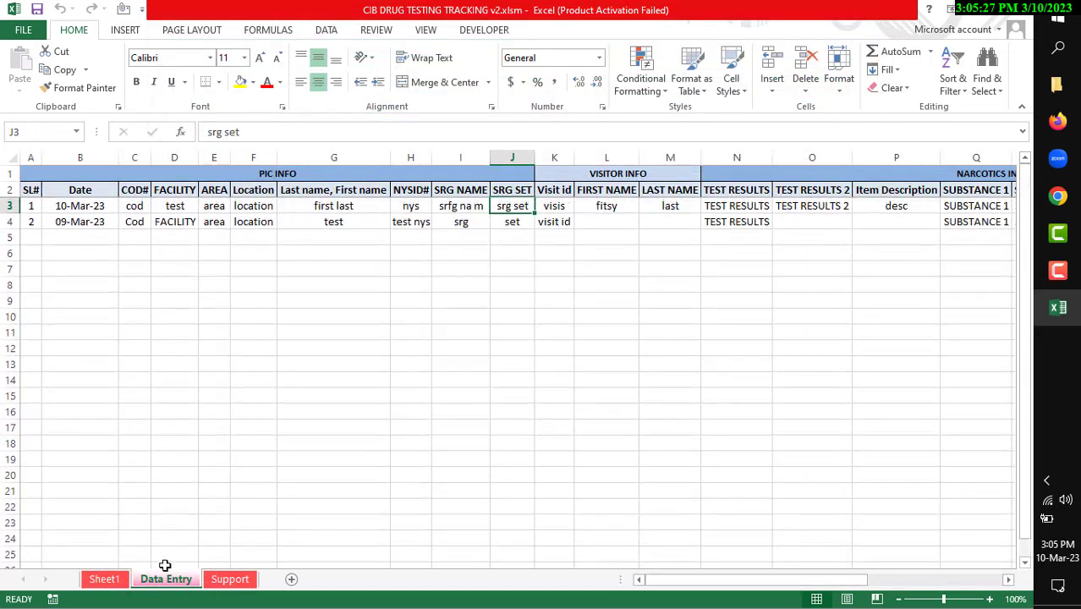
left_click(230, 579)
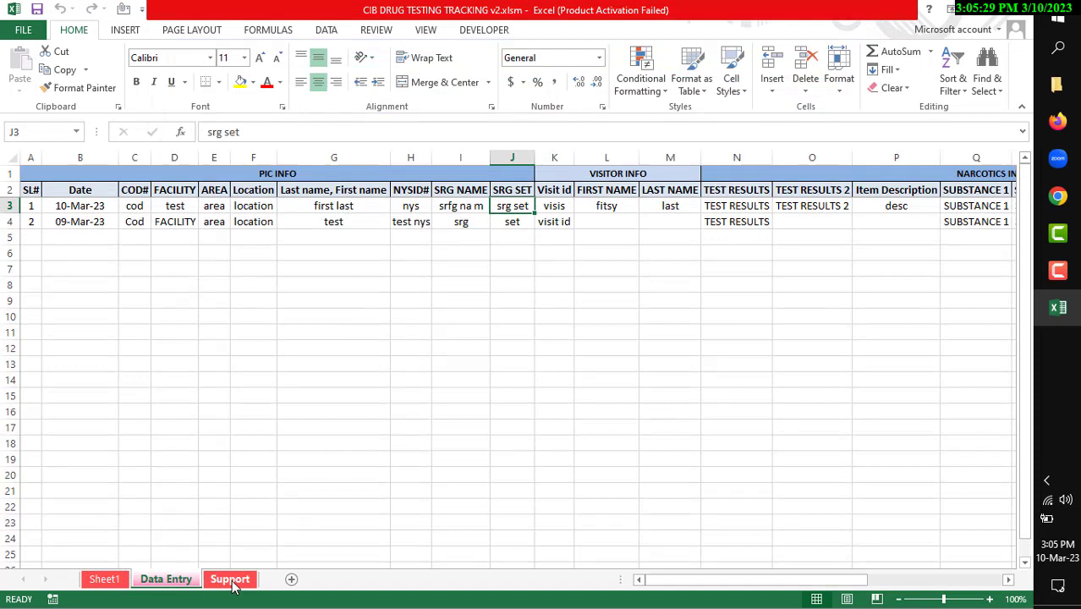
left_click(230, 579)
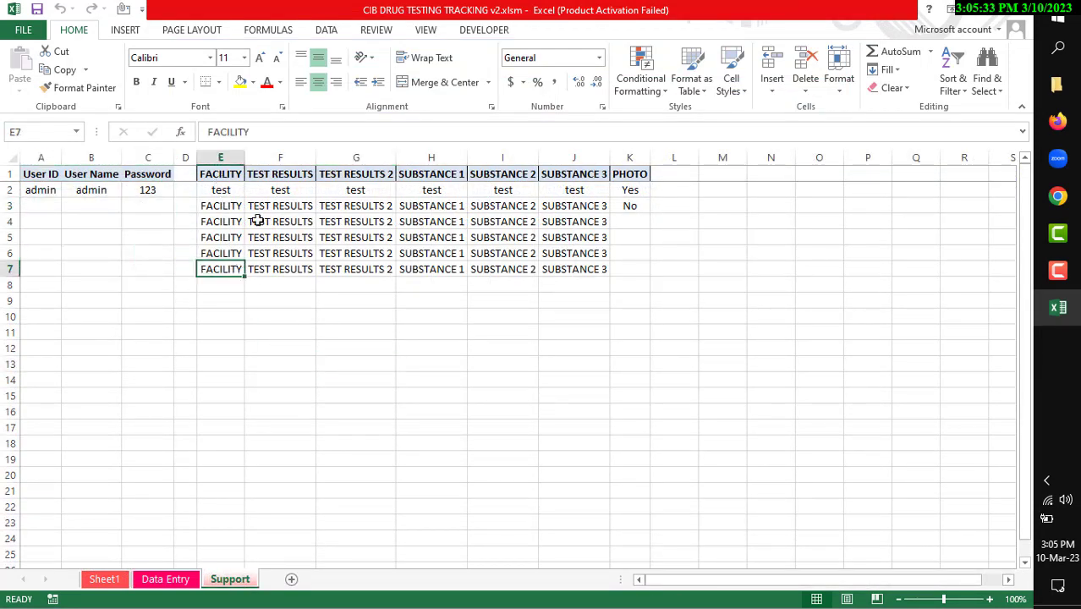
Add 'Test' and 'Change' under Yes and No in the Support sheet's PHOTO list, starting at K4.
left_click(355, 347)
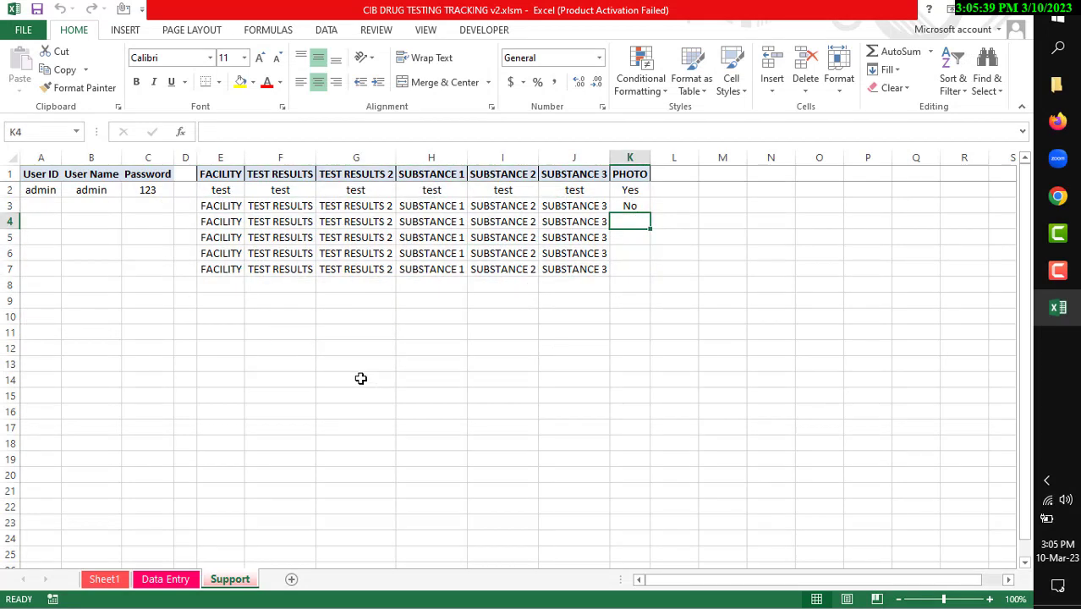
mouse_move(681, 283)
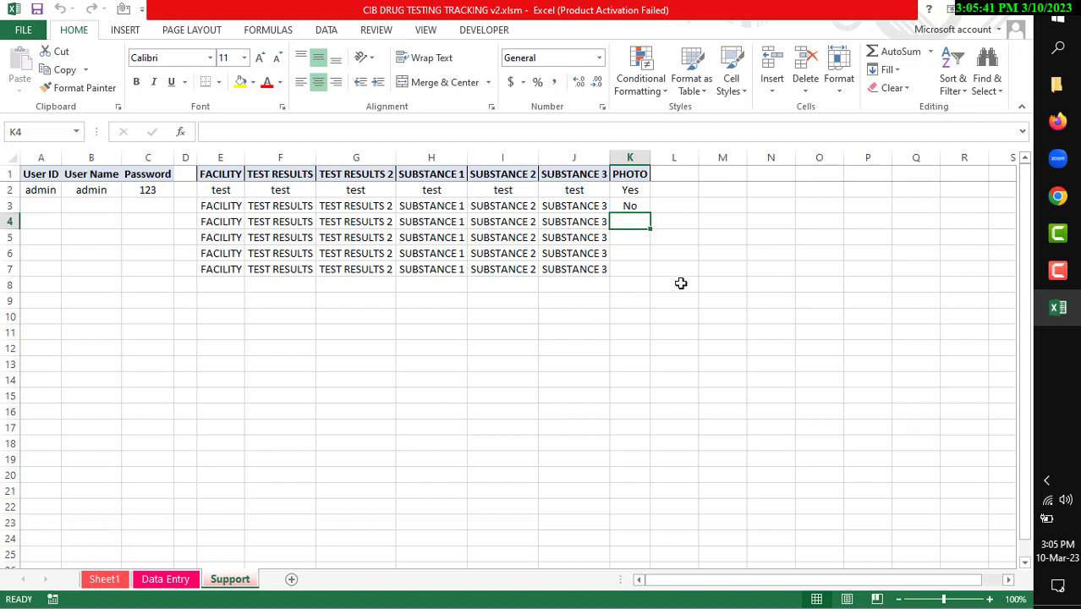
type("Change")
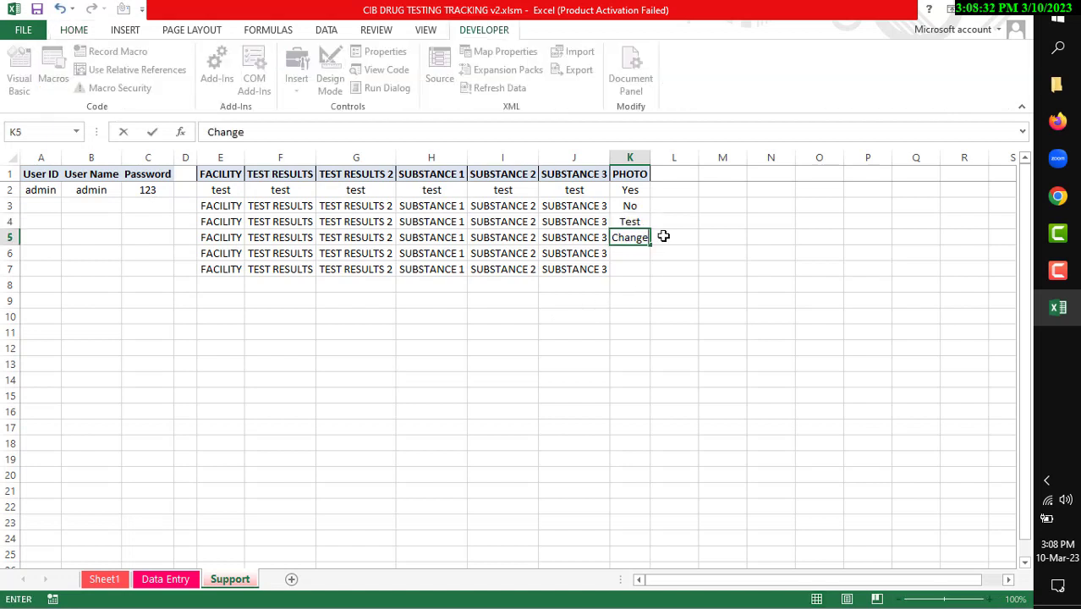
key("enter")
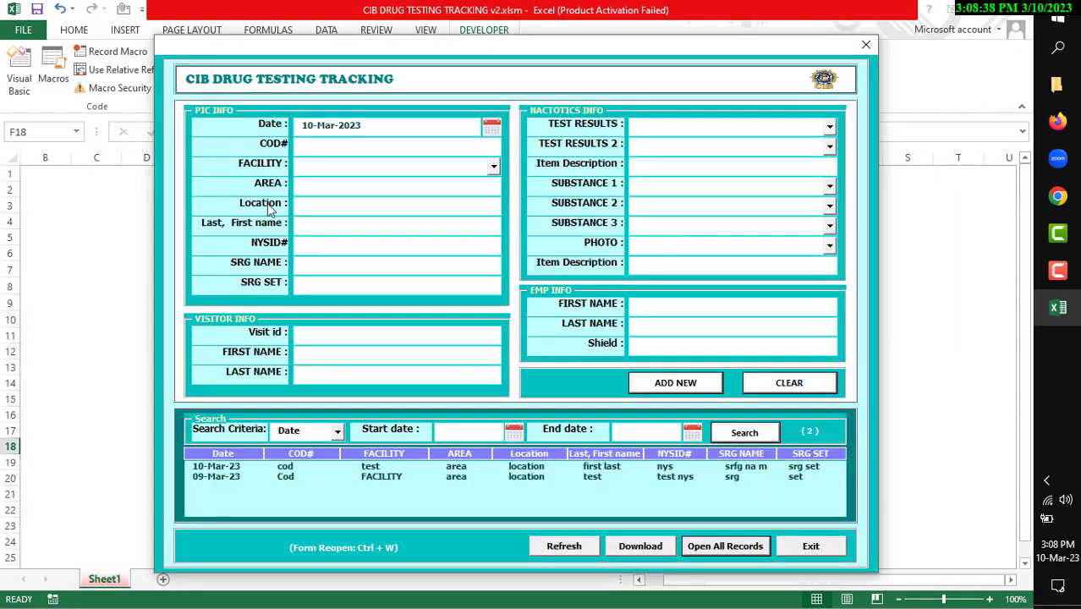
mouse_move(580, 252)
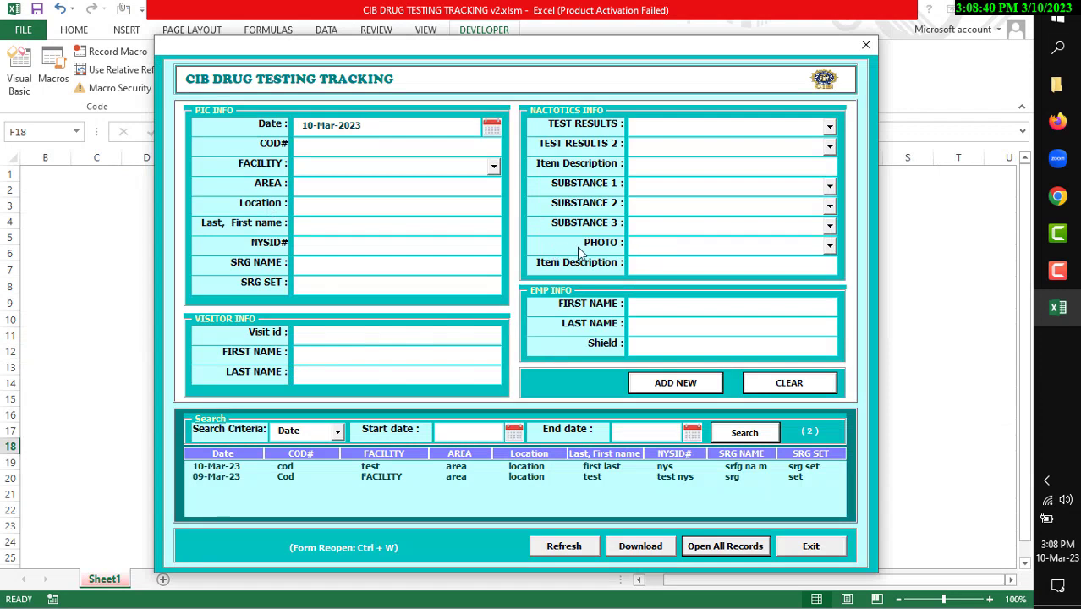
Verify the PHOTO dropdown lists Test and Change, then exit the form and confirm Yes.
left_click(828, 245)
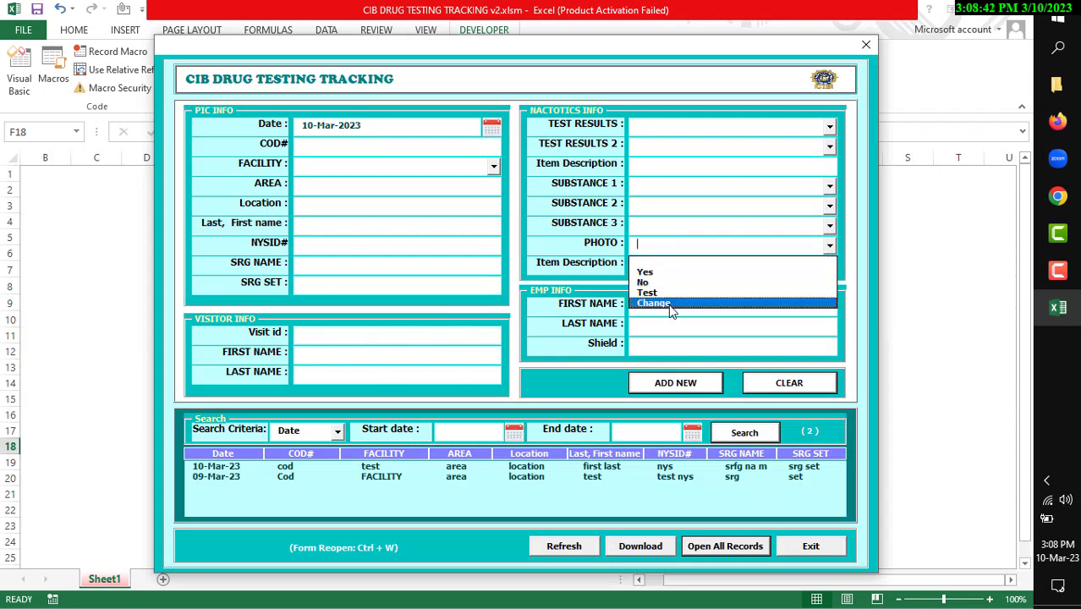
mouse_move(644, 272)
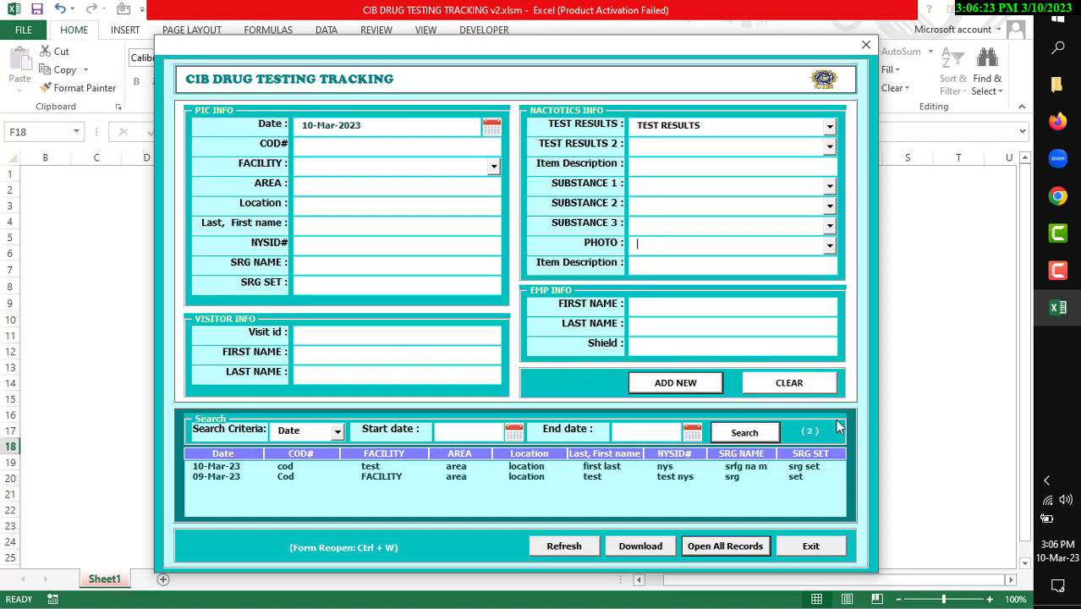
left_click(810, 546)
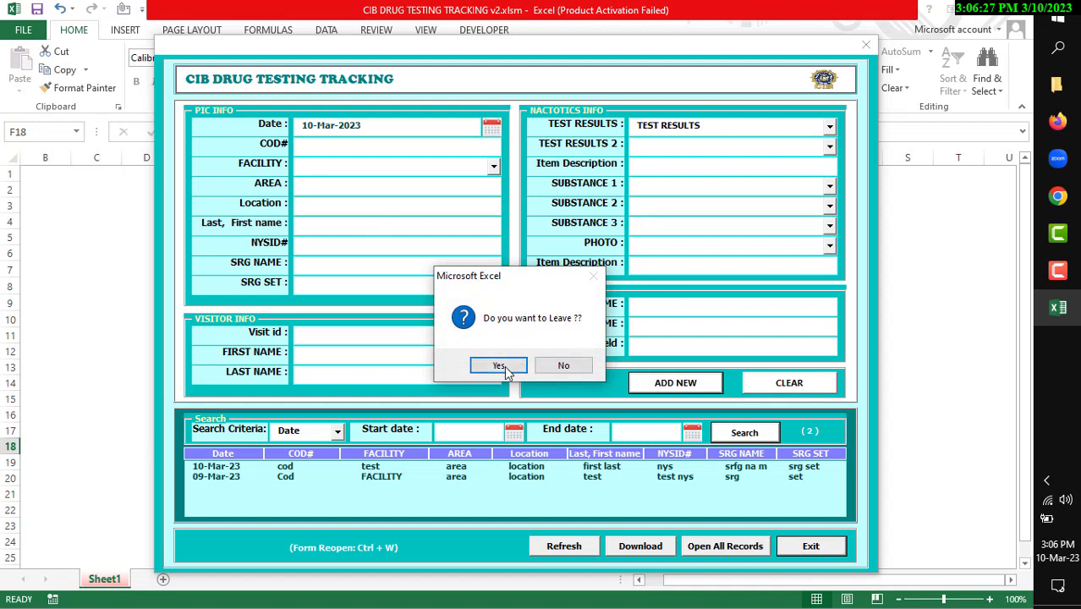
left_click(498, 366)
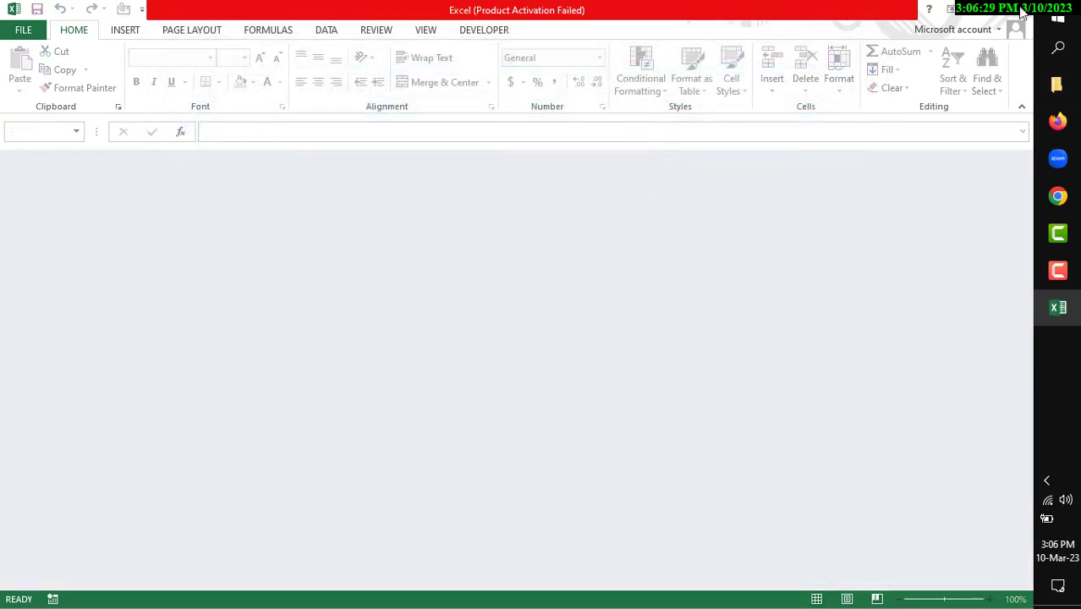